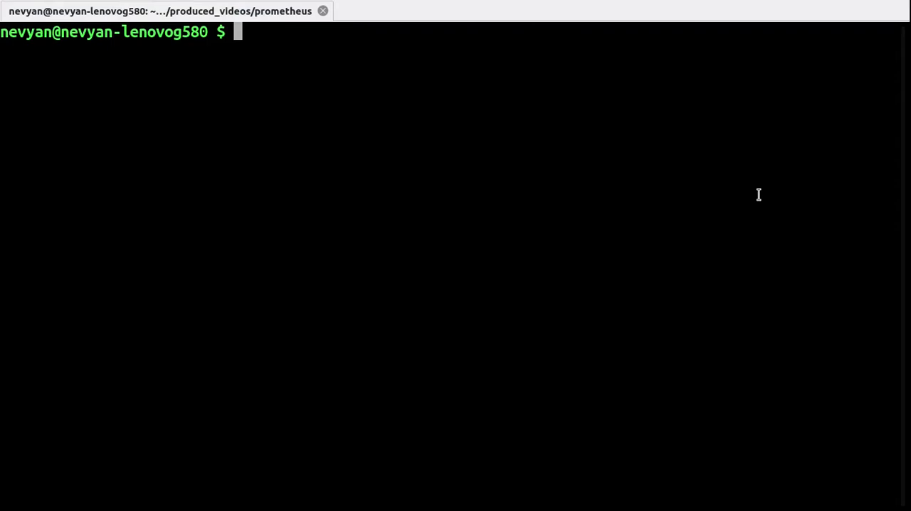
{"action": "mouse_move", "coordinate": [754, 148]}
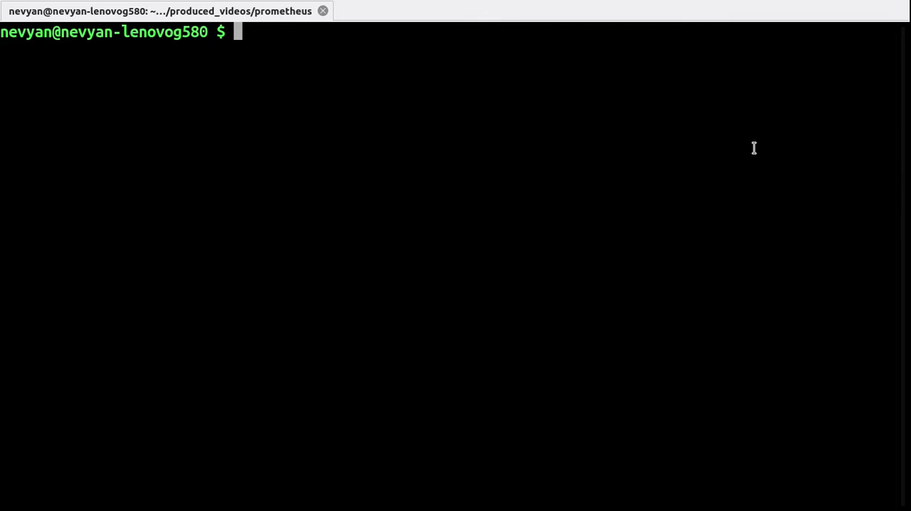
{"action": "mouse_move", "coordinate": [720, 166]}
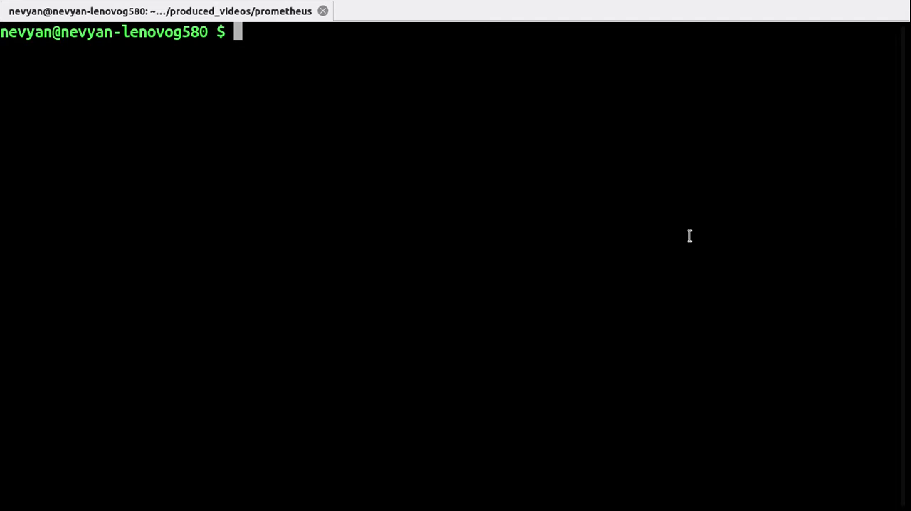
{"action": "mouse_move", "coordinate": [718, 254]}
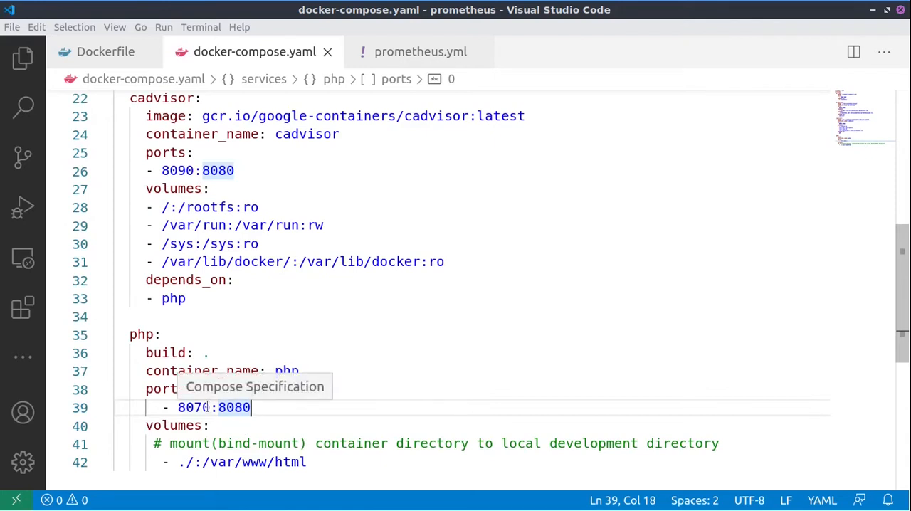
Step: Review docker-compose.yaml and the Dockerfile: php port 8070, mounted directory, container names, cadvisor volumes
{"action": "double_click", "coordinate": [193, 407]}
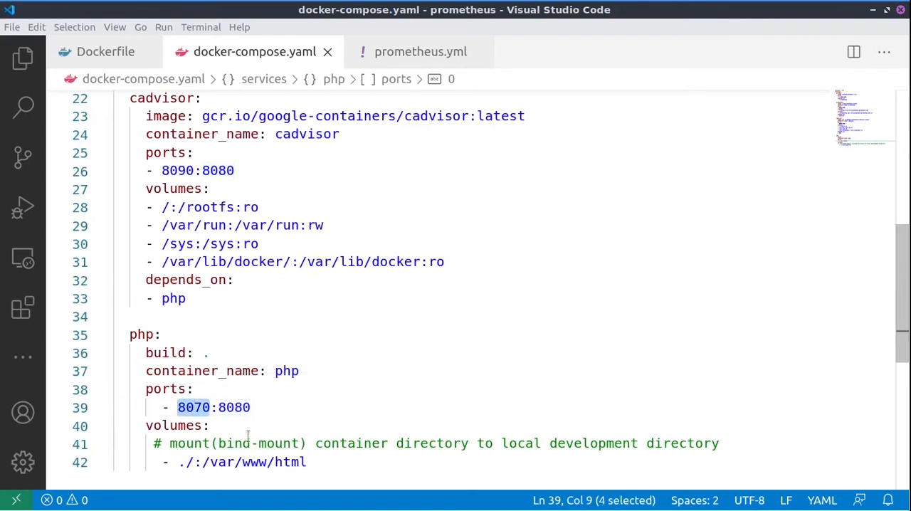
{"action": "left_click", "coordinate": [179, 462]}
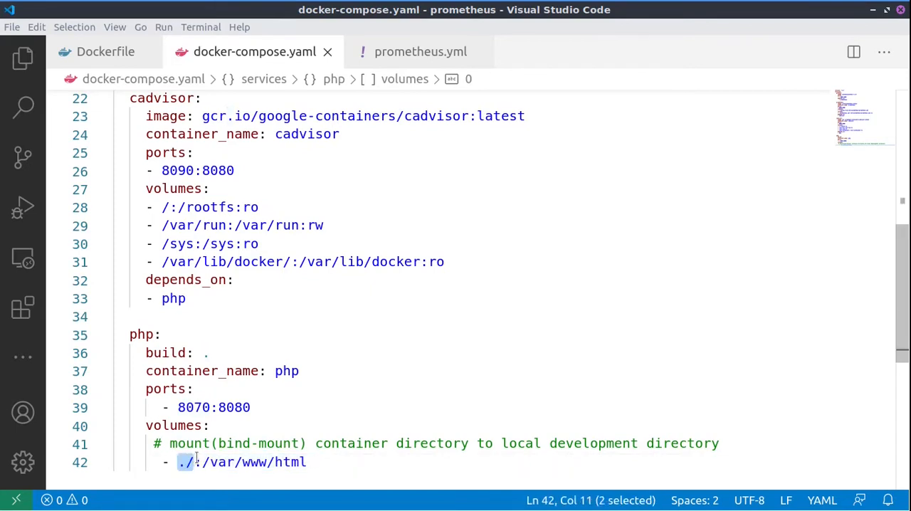
{"action": "mouse_move", "coordinate": [278, 462]}
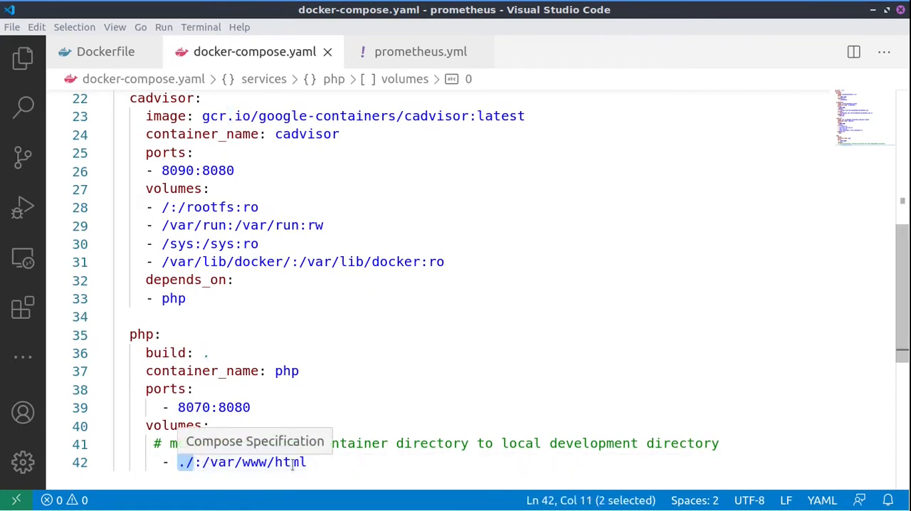
{"action": "mouse_move", "coordinate": [77, 6]}
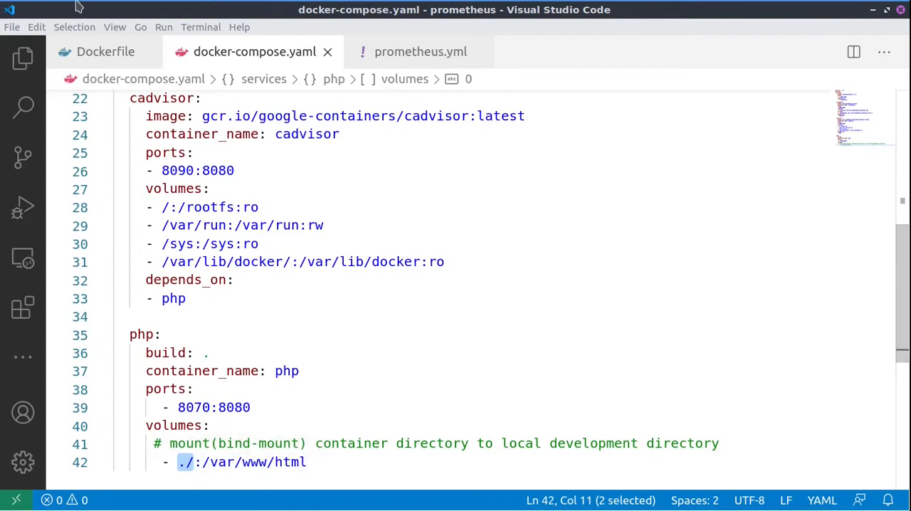
{"action": "left_click", "coordinate": [105, 51]}
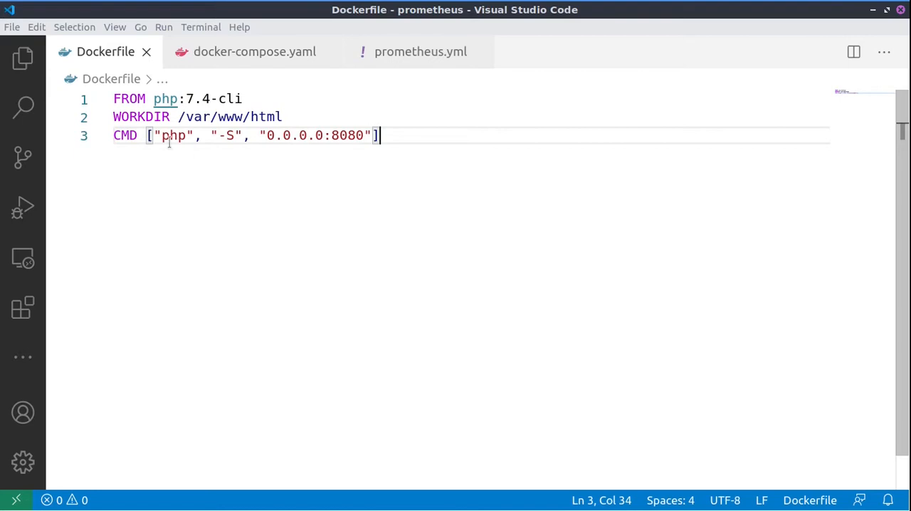
{"action": "left_click", "coordinate": [254, 51]}
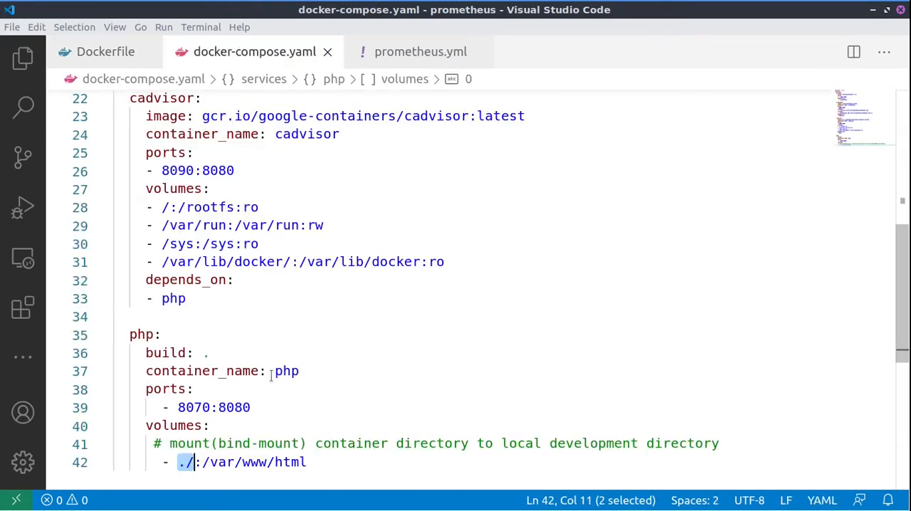
{"action": "double_click", "coordinate": [159, 99]}
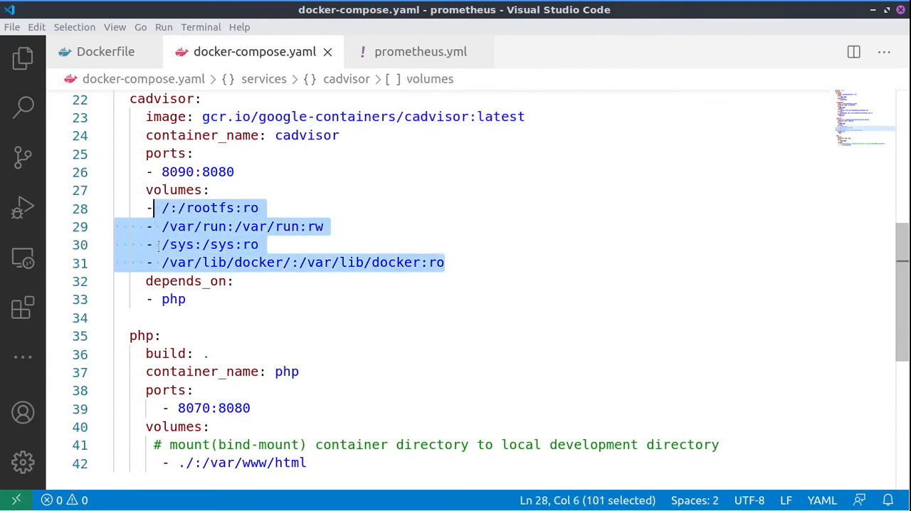
{"action": "left_click", "coordinate": [199, 227]}
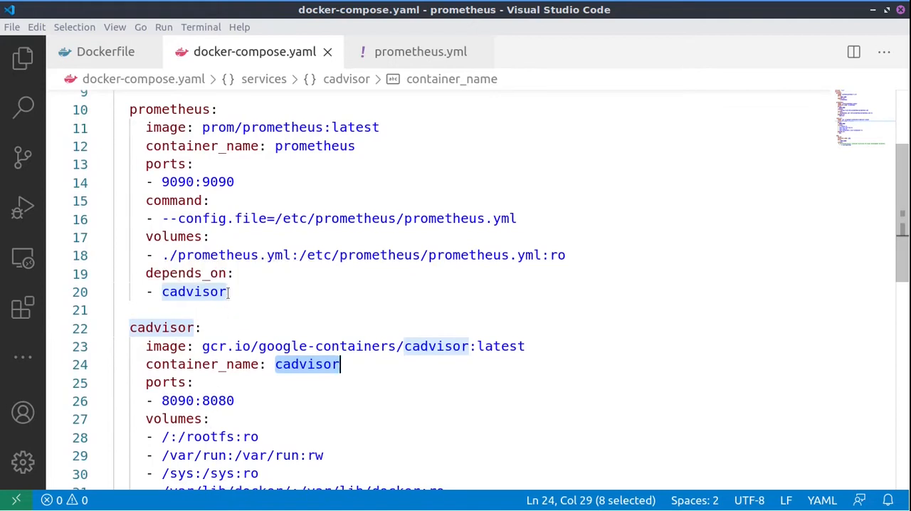
{"action": "mouse_move", "coordinate": [518, 251]}
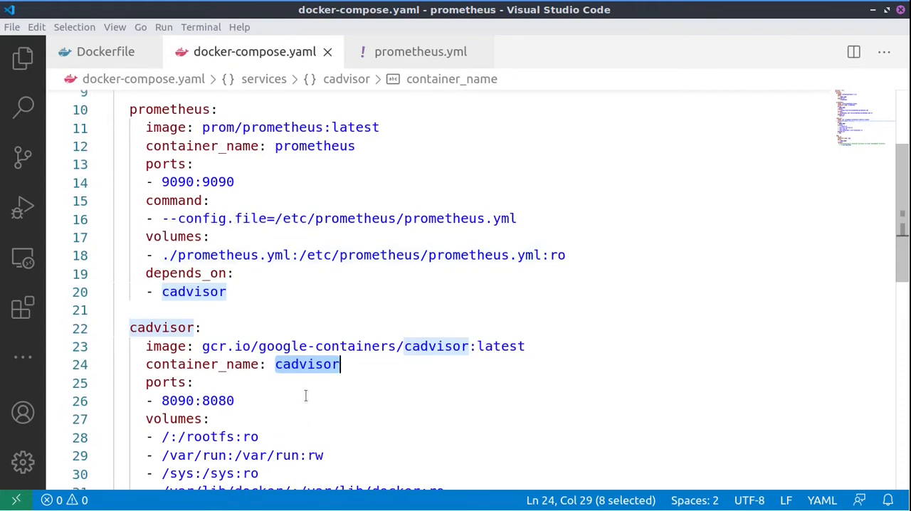
{"action": "mouse_move", "coordinate": [316, 285]}
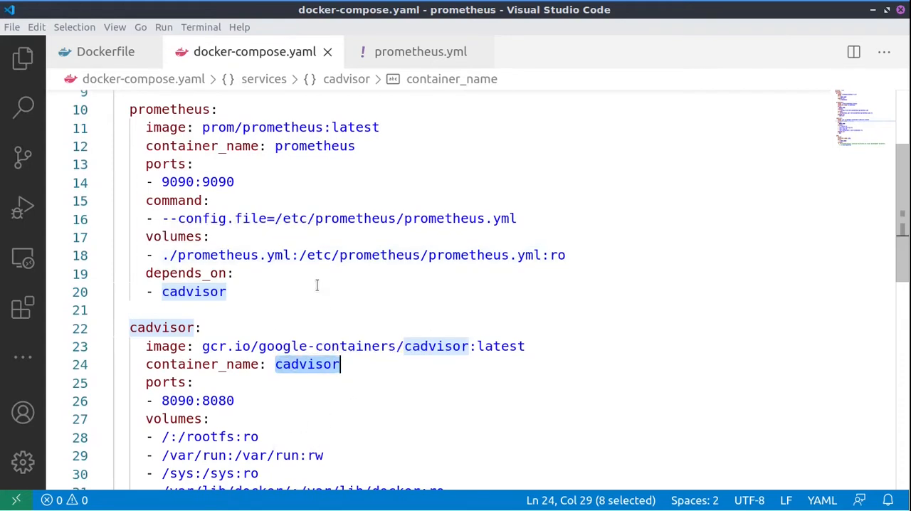
{"action": "left_click", "coordinate": [420, 52]}
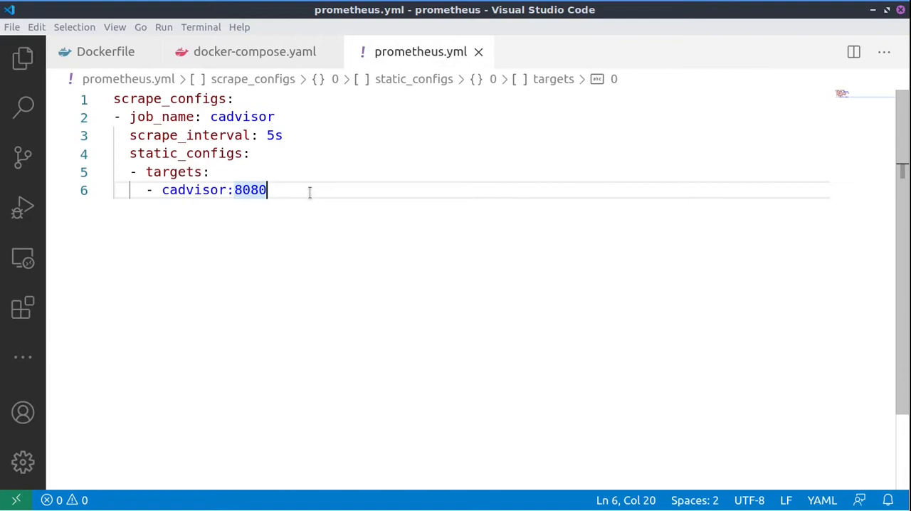
{"action": "mouse_move", "coordinate": [174, 171]}
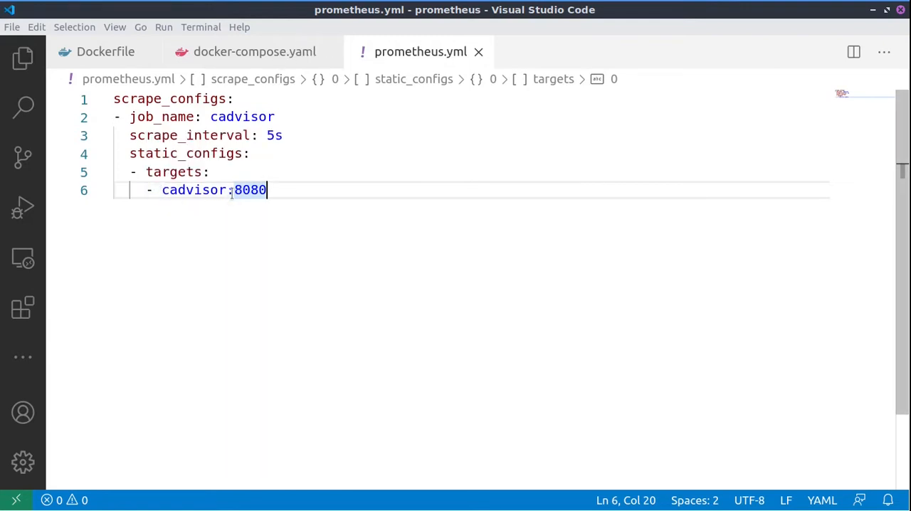
{"action": "left_click", "coordinate": [254, 52]}
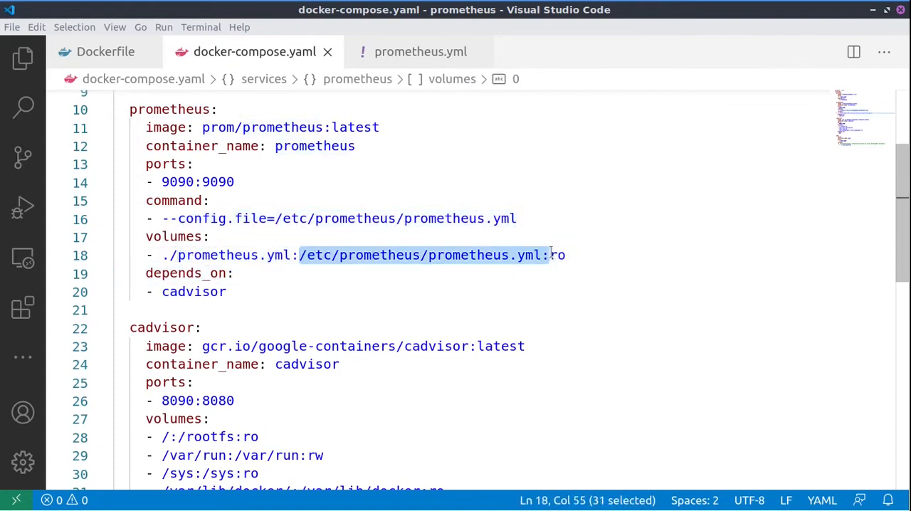
{"action": "scroll", "scroll_direction": "up", "scroll_amount": 3}
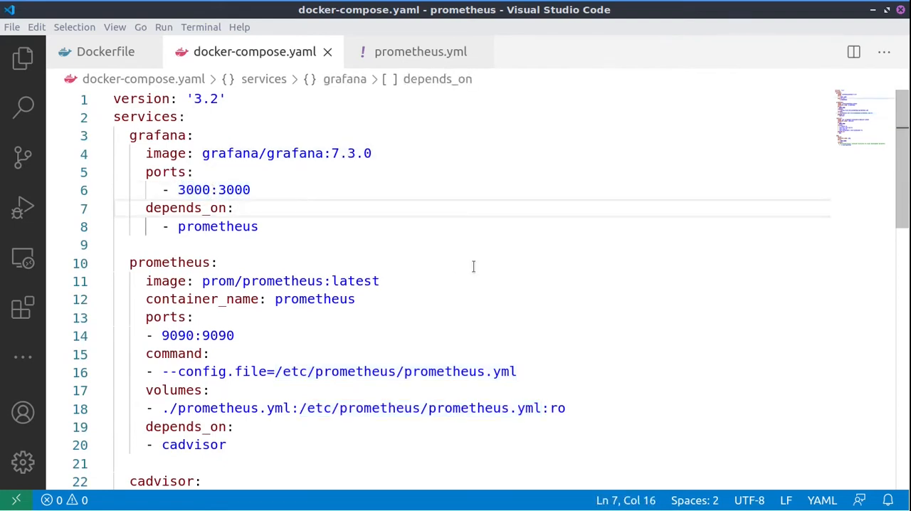
{"action": "mouse_move", "coordinate": [432, 234]}
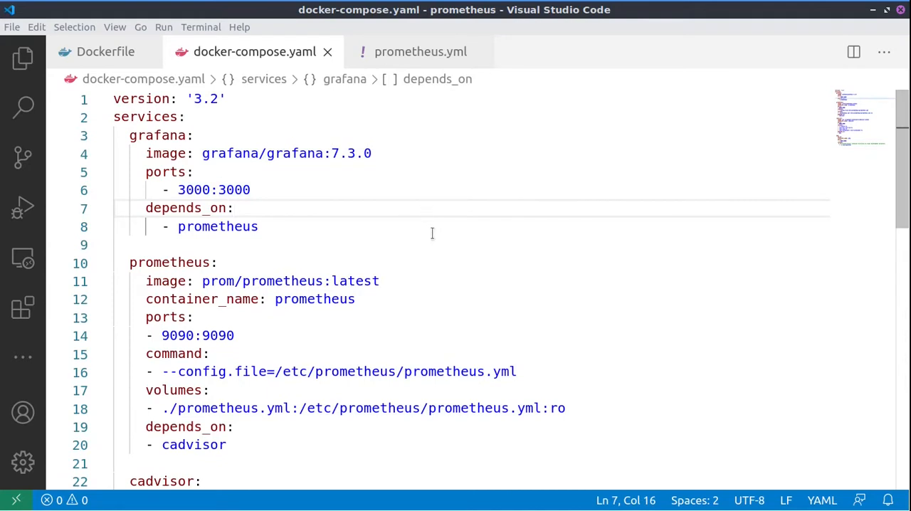
Step: Run docker-compose up in the terminal and scroll through the container logs
{"action": "left_click", "coordinate": [235, 208]}
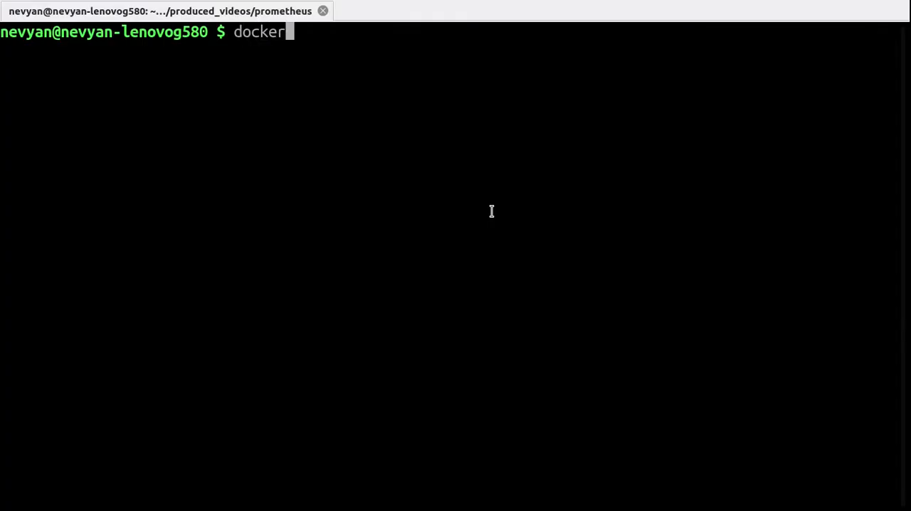
{"action": "type", "text": "-compose up"}
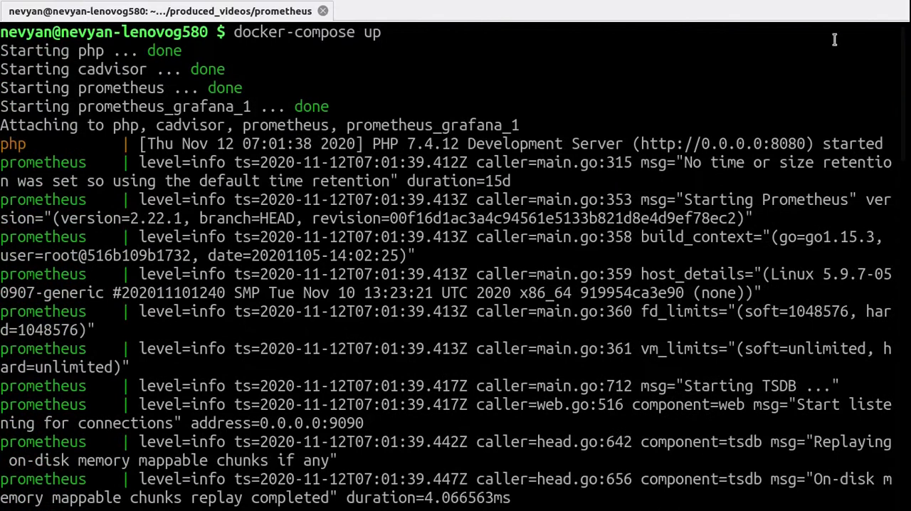
{"action": "mouse_move", "coordinate": [150, 95]}
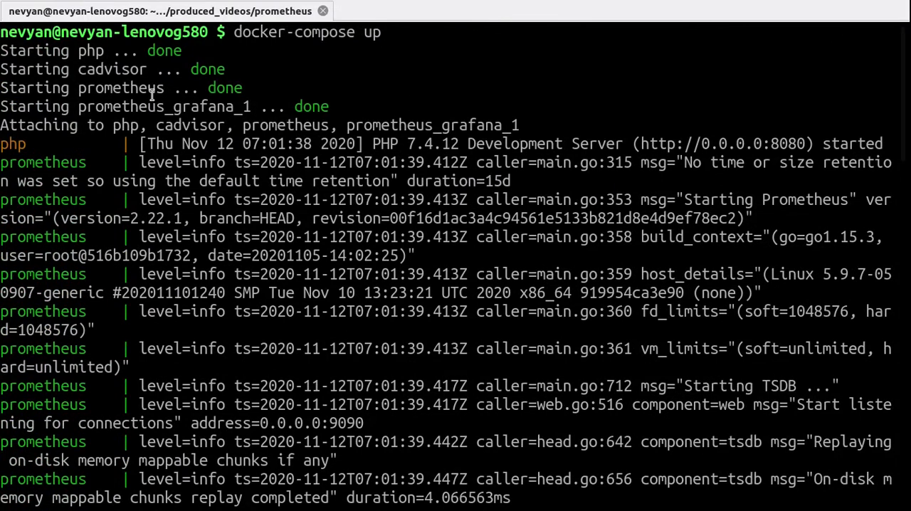
{"action": "mouse_move", "coordinate": [241, 130]}
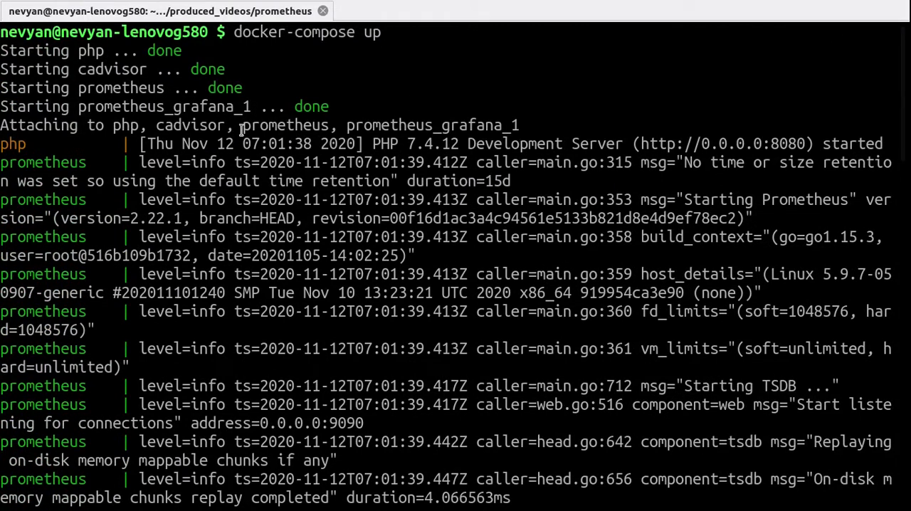
{"action": "mouse_move", "coordinate": [840, 199]}
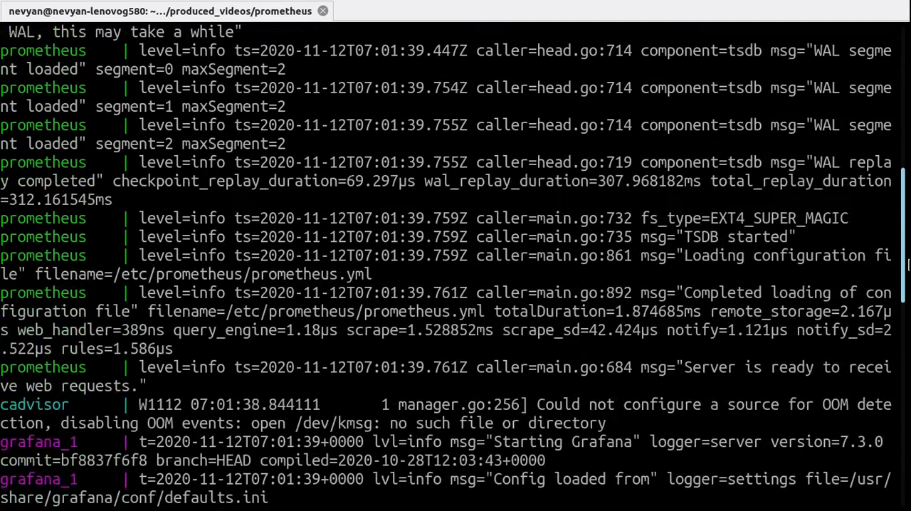
{"action": "scroll", "scroll_direction": "down", "scroll_amount": 3}
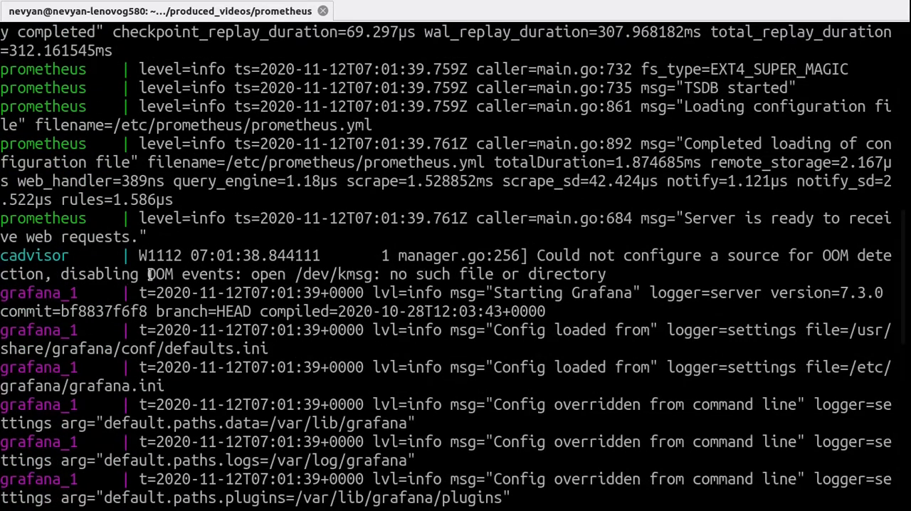
{"action": "scroll", "scroll_direction": "down", "scroll_amount": 3}
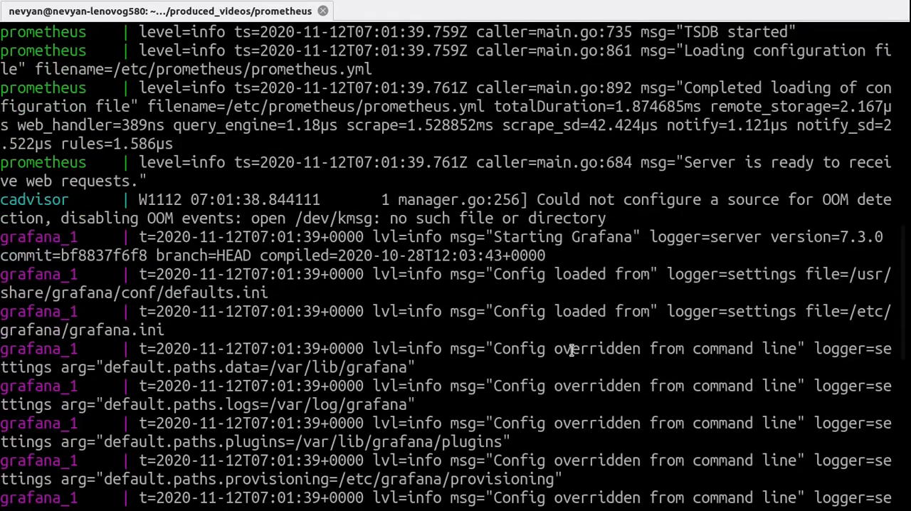
{"action": "scroll", "scroll_direction": "down", "scroll_amount": 3}
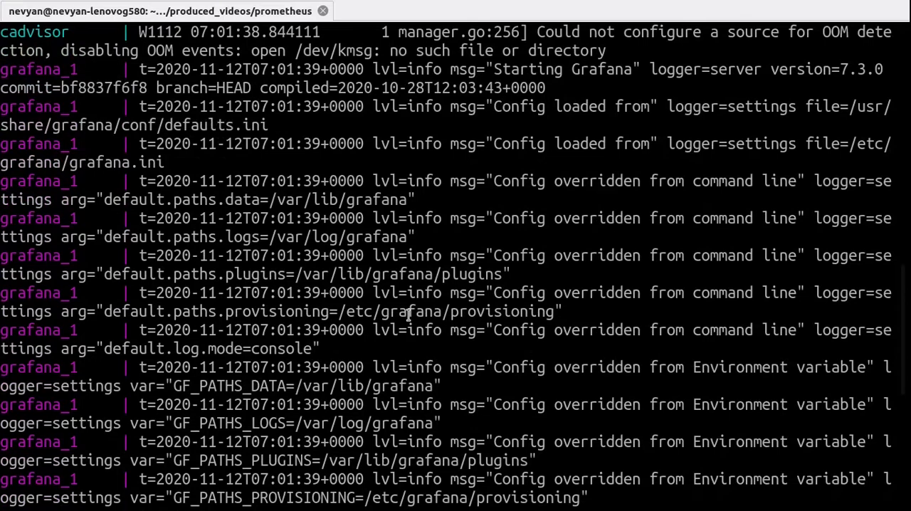
{"action": "scroll", "scroll_direction": "down", "scroll_amount": 3}
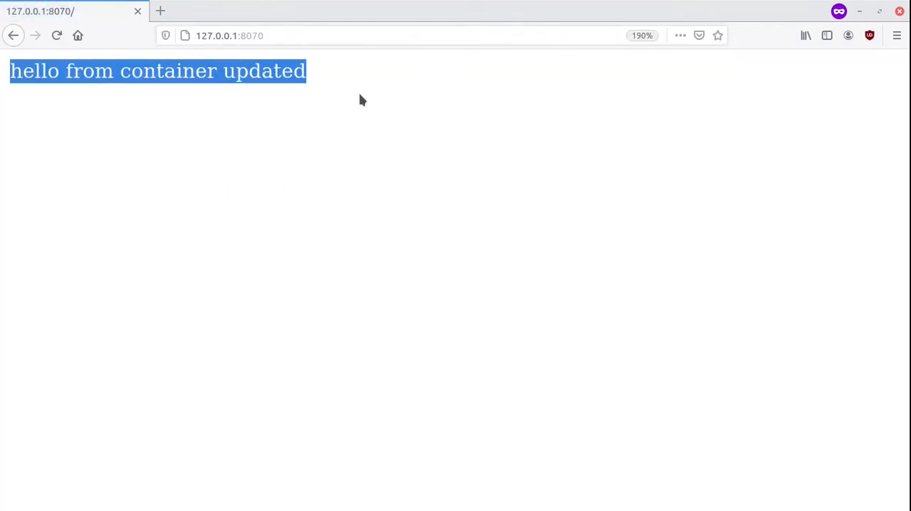
Step: Bring VS Code to the front and show the Explorer's project file list
{"action": "left_click", "coordinate": [514, 489]}
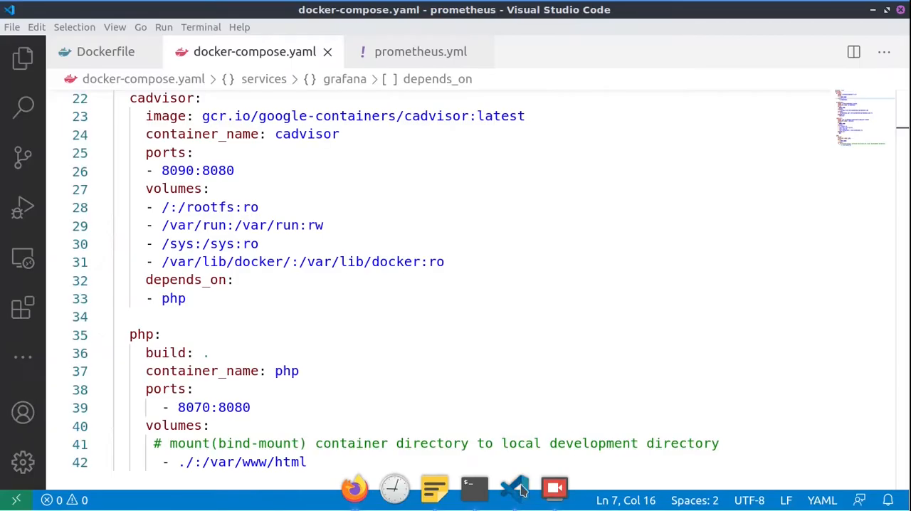
{"action": "left_click", "coordinate": [23, 59]}
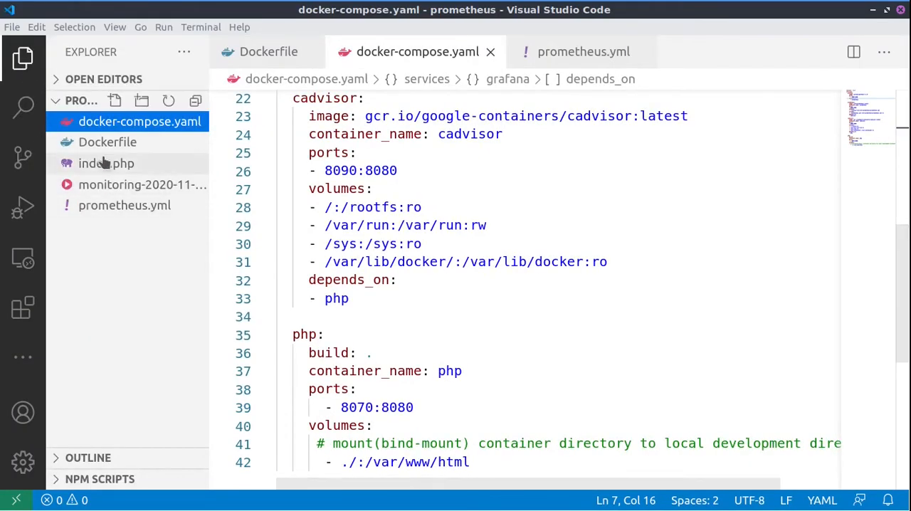
{"action": "left_click", "coordinate": [23, 58]}
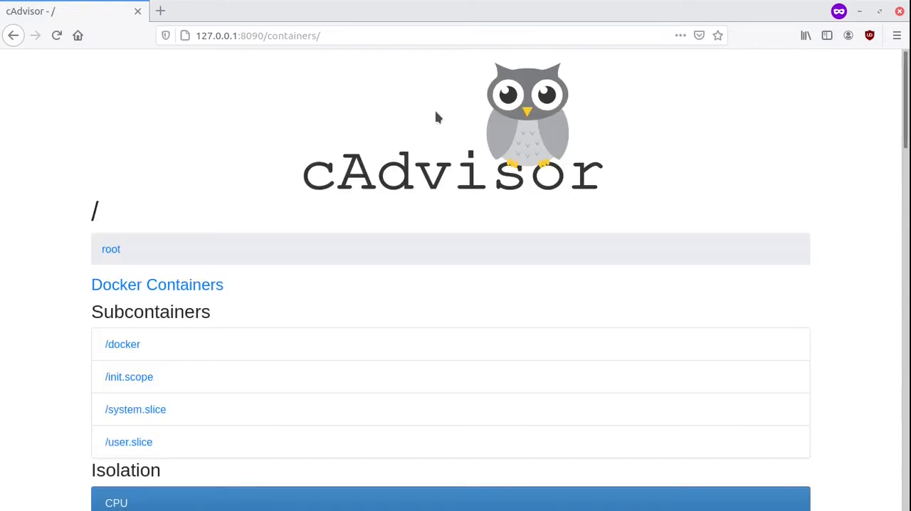
Step: Scroll through the root container's CPU, memory and network usage graphs
{"action": "scroll", "scroll_direction": "down", "scroll_amount": 3}
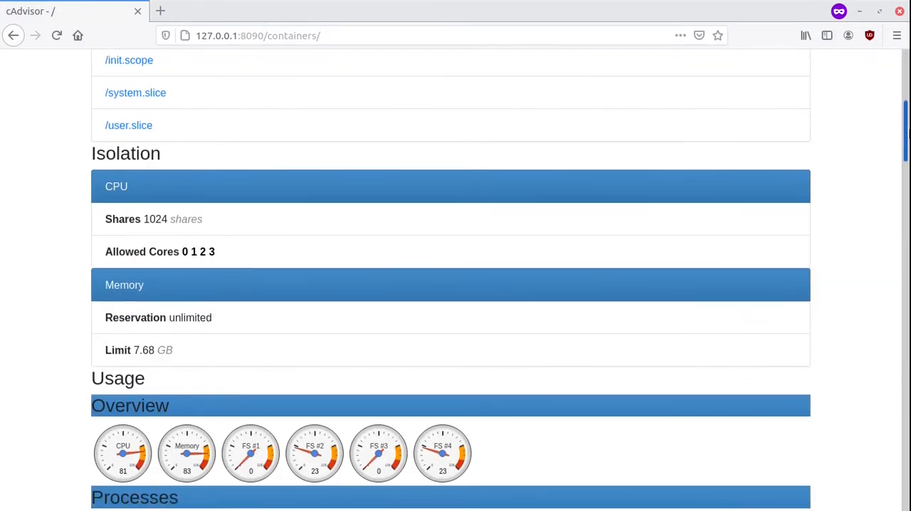
{"action": "scroll", "scroll_direction": "down", "scroll_amount": 3}
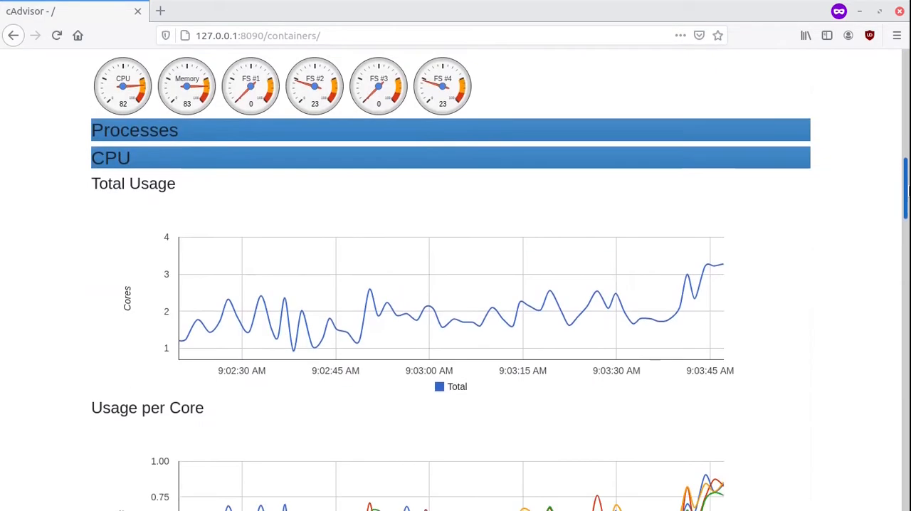
{"action": "scroll", "scroll_direction": "down", "scroll_amount": 3}
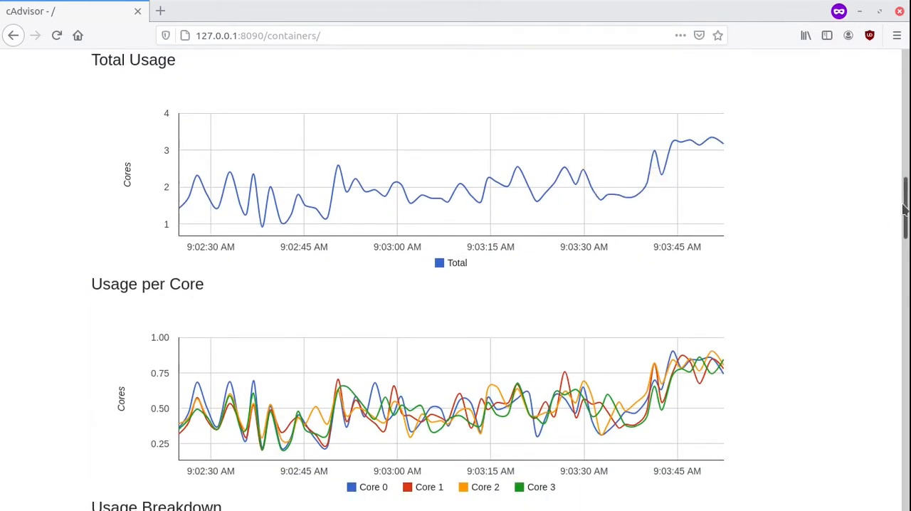
{"action": "scroll", "scroll_direction": "down", "scroll_amount": 3}
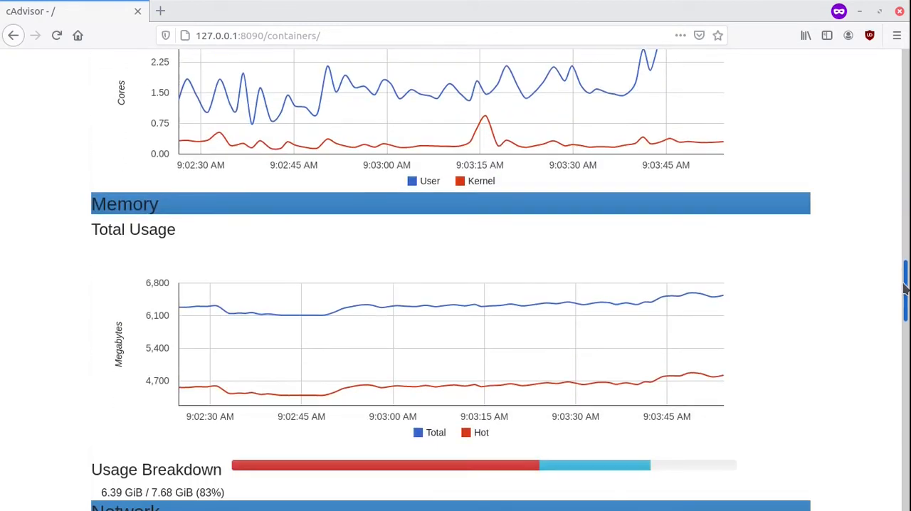
{"action": "scroll", "scroll_direction": "down", "scroll_amount": 3}
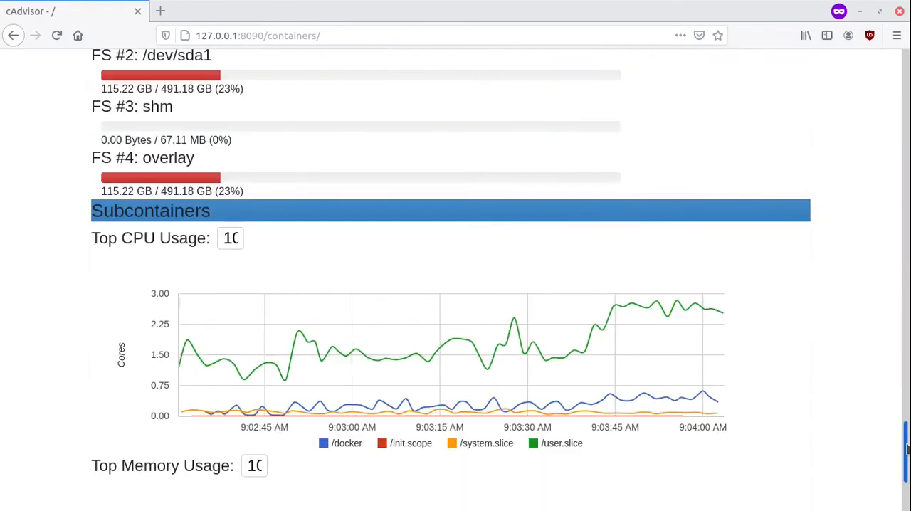
{"action": "scroll", "scroll_direction": "up", "scroll_amount": 3}
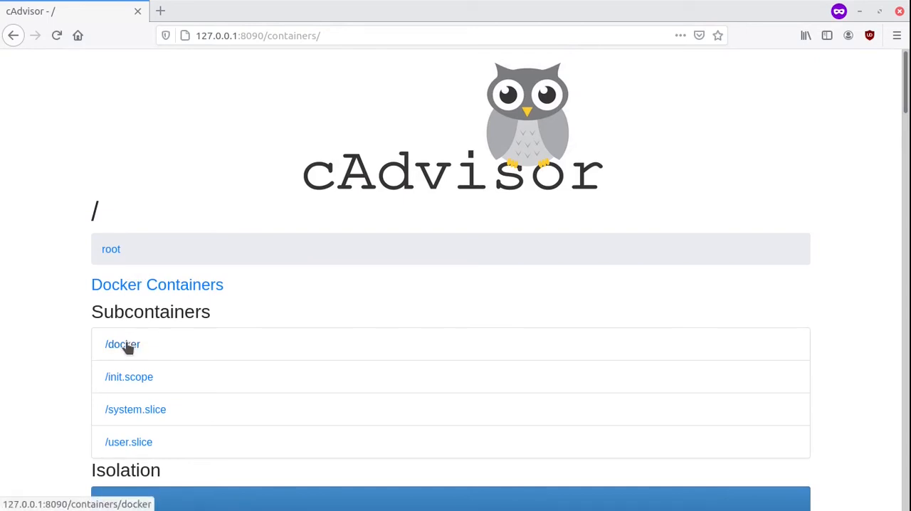
Step: Open the /docker subcontainers list and the cadvisor container's details page
{"action": "left_click", "coordinate": [122, 344]}
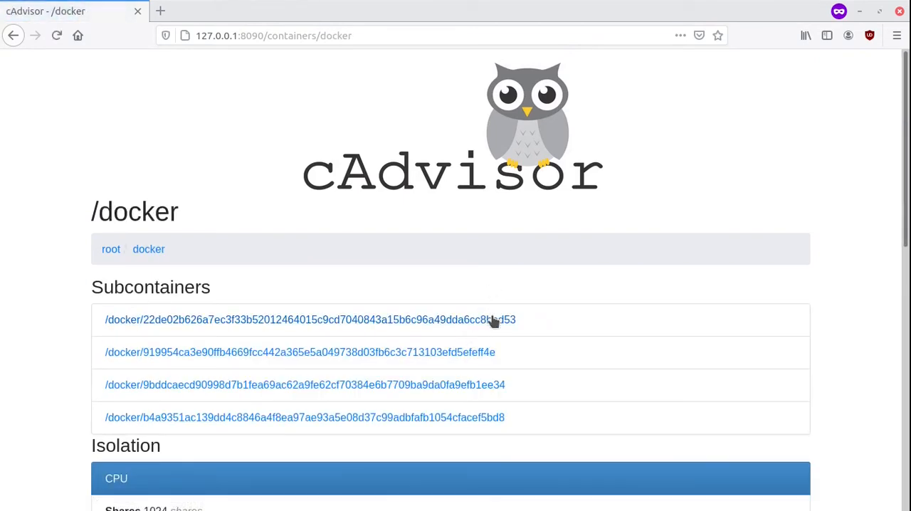
{"action": "left_click", "coordinate": [309, 319]}
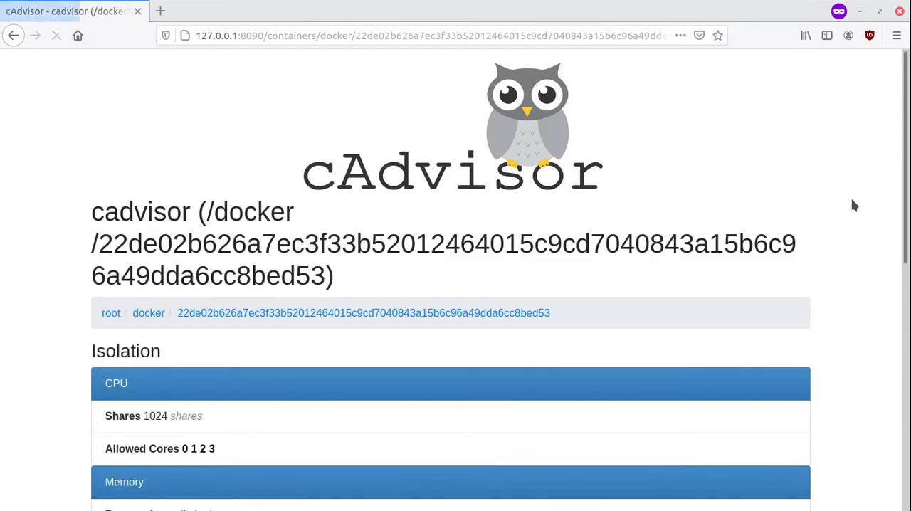
{"action": "scroll", "scroll_direction": "down", "scroll_amount": 3}
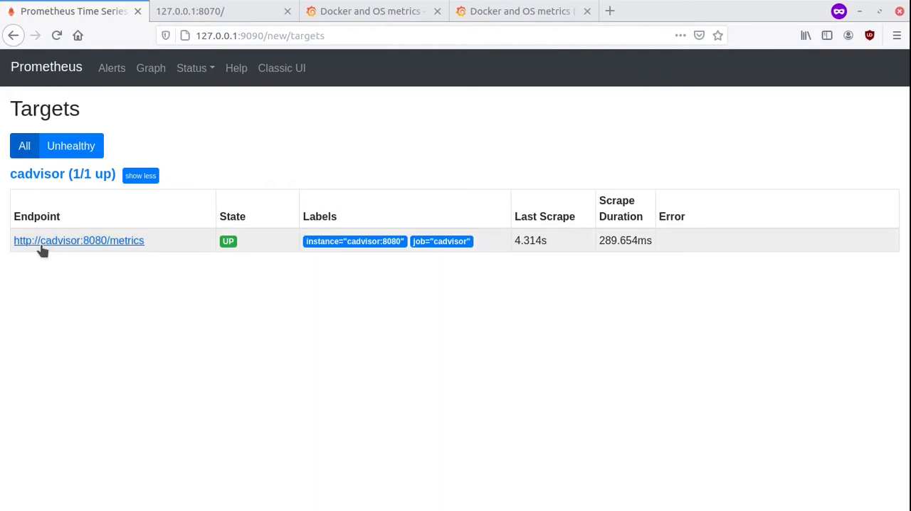
{"action": "mouse_move", "coordinate": [150, 244]}
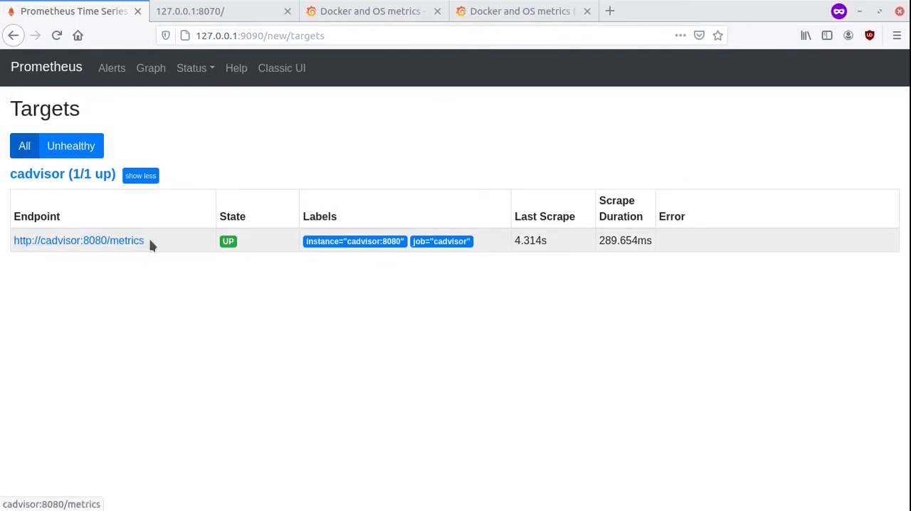
{"action": "mouse_move", "coordinate": [151, 247]}
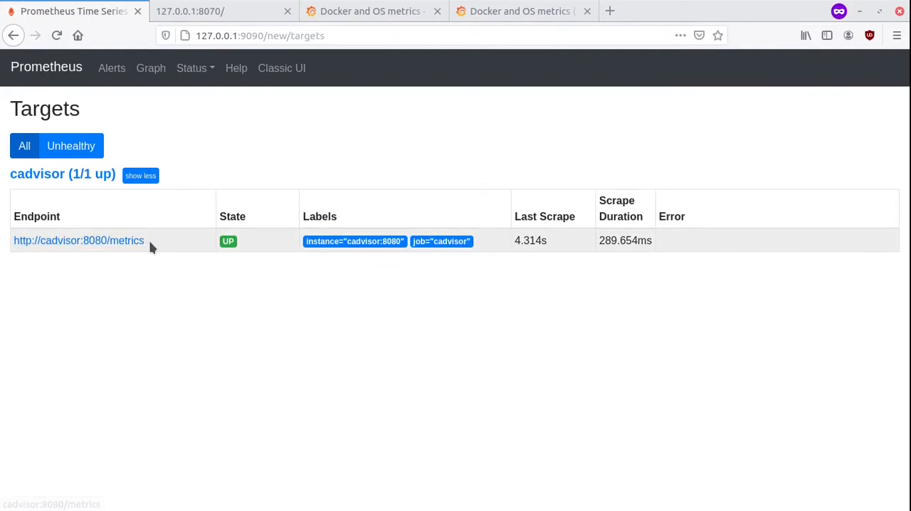
{"action": "mouse_move", "coordinate": [78, 240]}
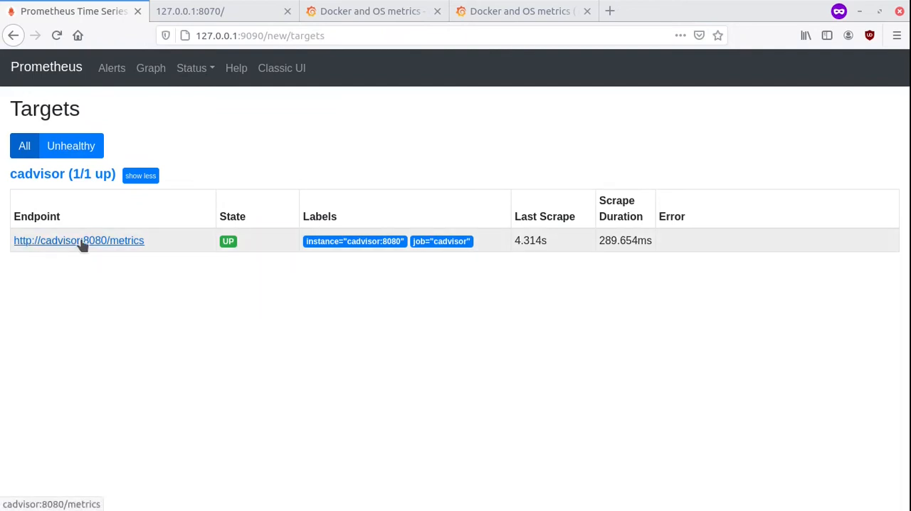
{"action": "mouse_move", "coordinate": [77, 315]}
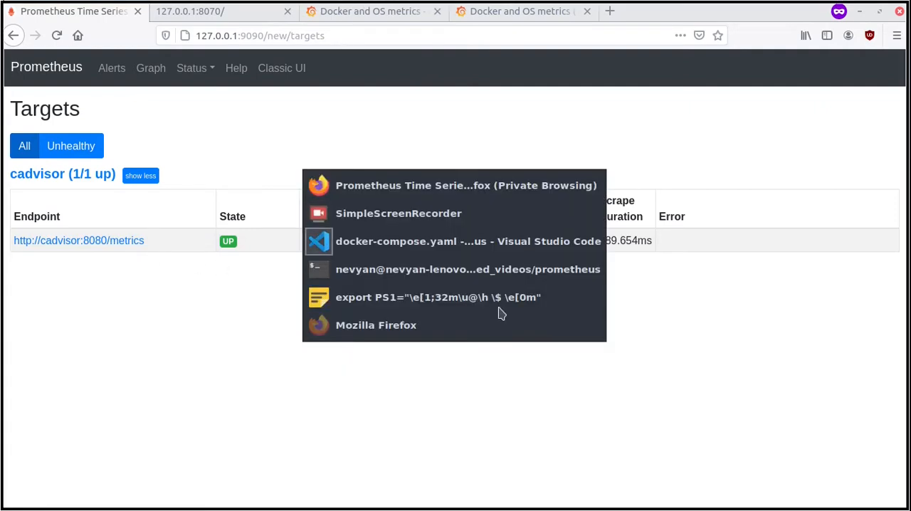
Step: Switch to prometheus.yml in VS Code to check the cadvisor job's cadvisor:8080 target
{"action": "left_click", "coordinate": [468, 240]}
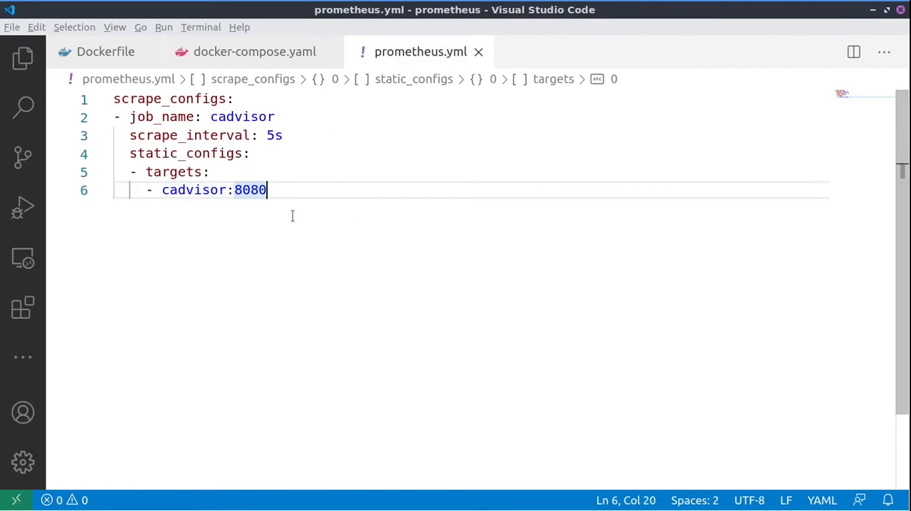
{"action": "mouse_move", "coordinate": [254, 51]}
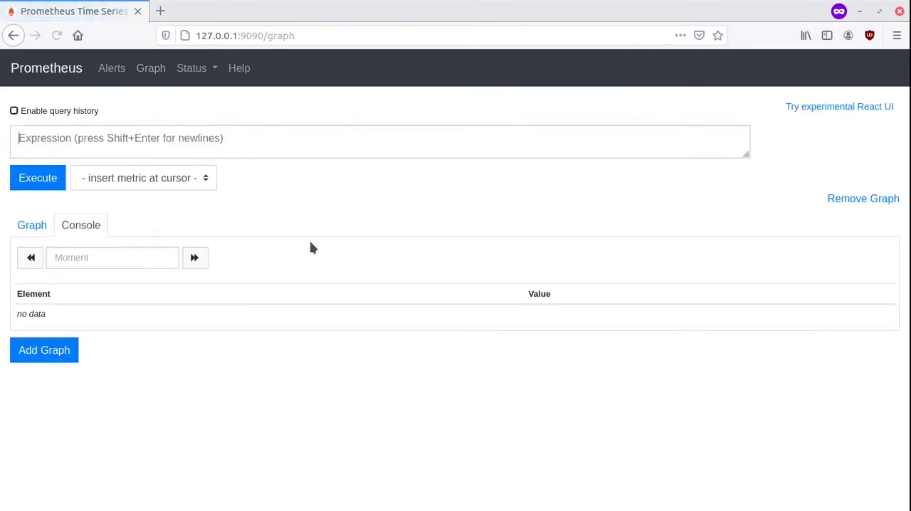
Step: In the React UI, execute rate(container_network_transmit_bytes_total{name="php"}[1m])
{"action": "left_click", "coordinate": [259, 138]}
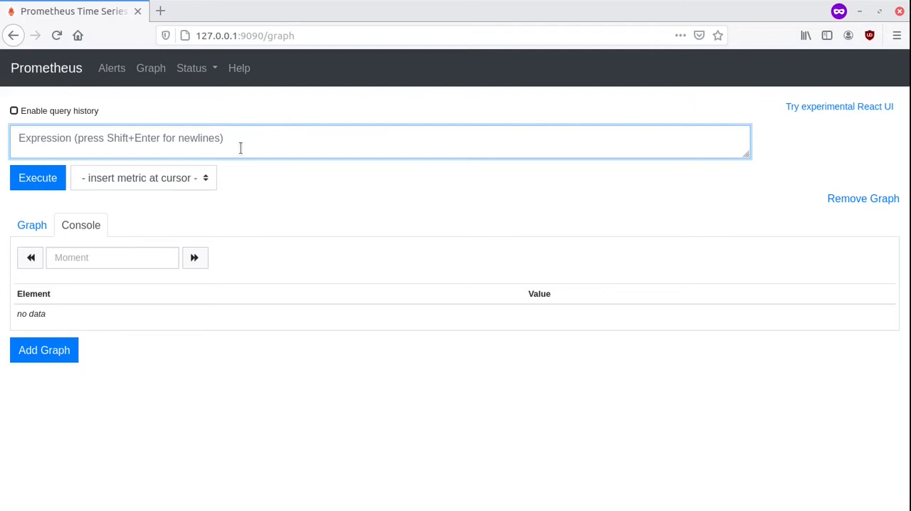
{"action": "mouse_move", "coordinate": [342, 214]}
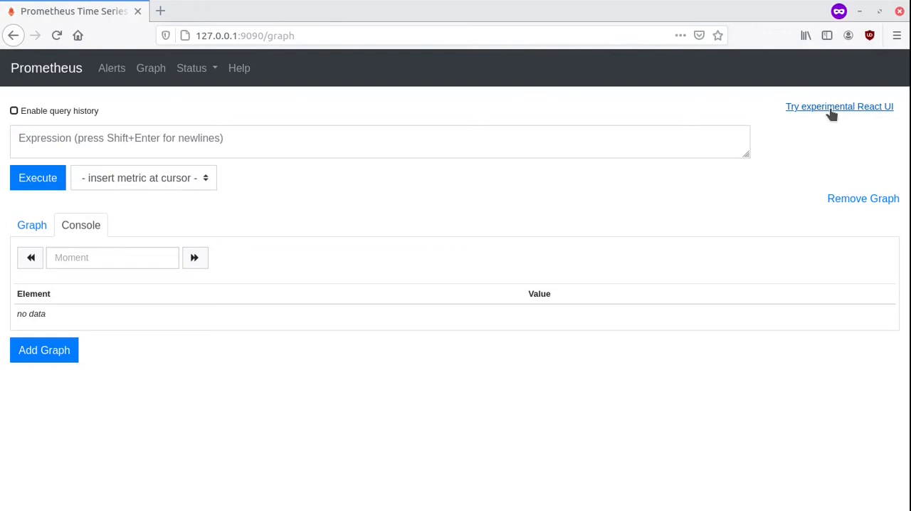
{"action": "left_click", "coordinate": [839, 106]}
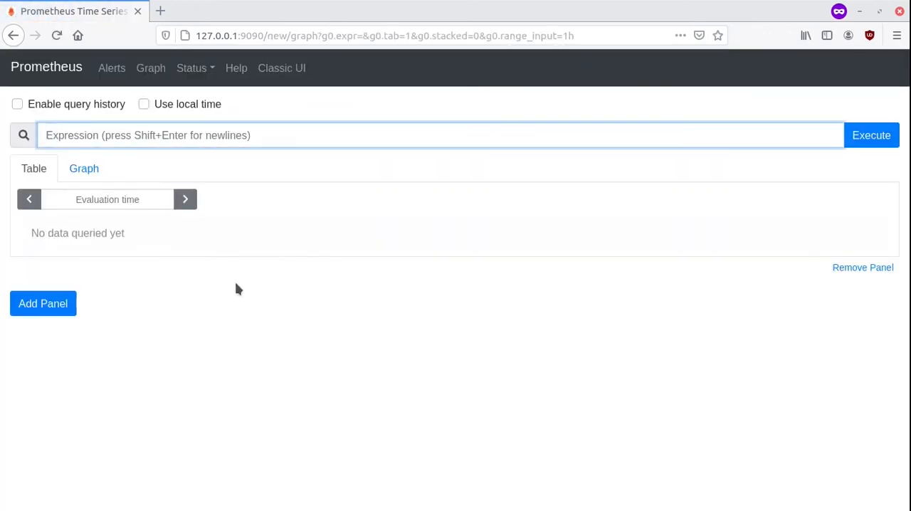
{"action": "type", "text": "rate(container_network_transmit_bytes_total{name=\"php\"}[1m])"}
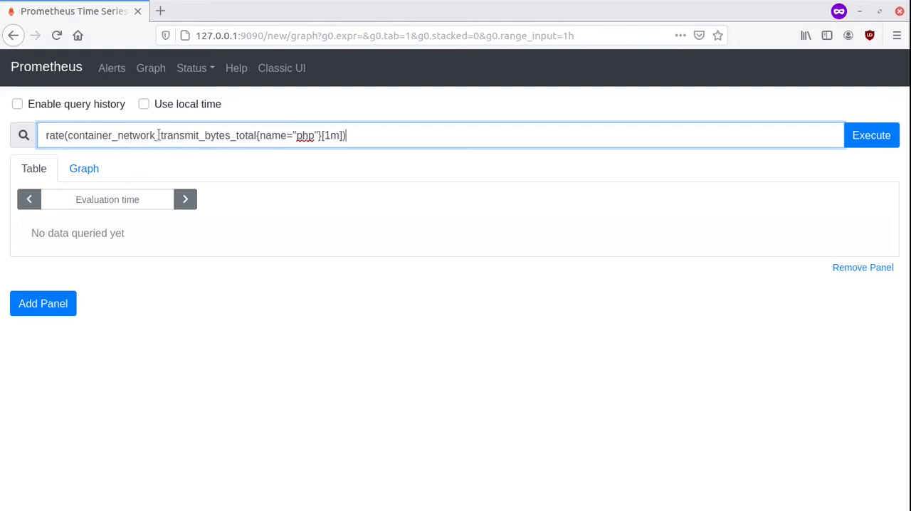
{"action": "double_click", "coordinate": [194, 136]}
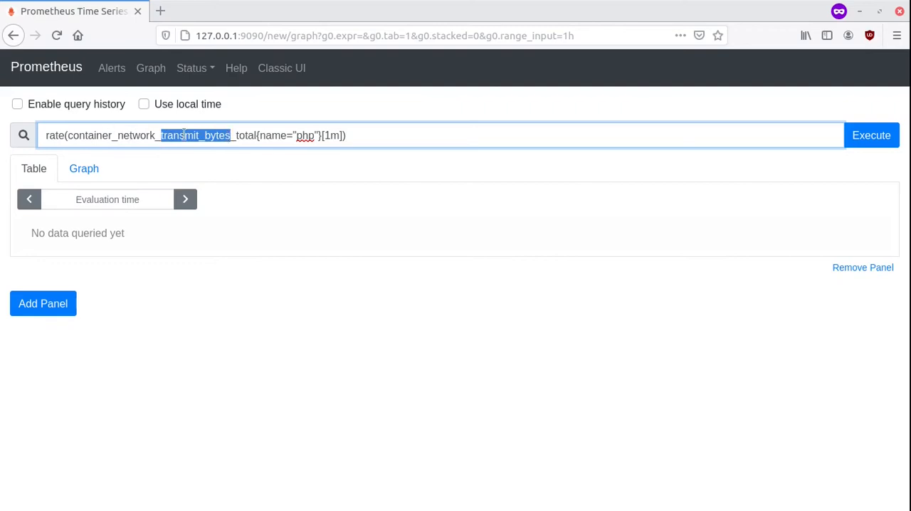
{"action": "double_click", "coordinate": [304, 135]}
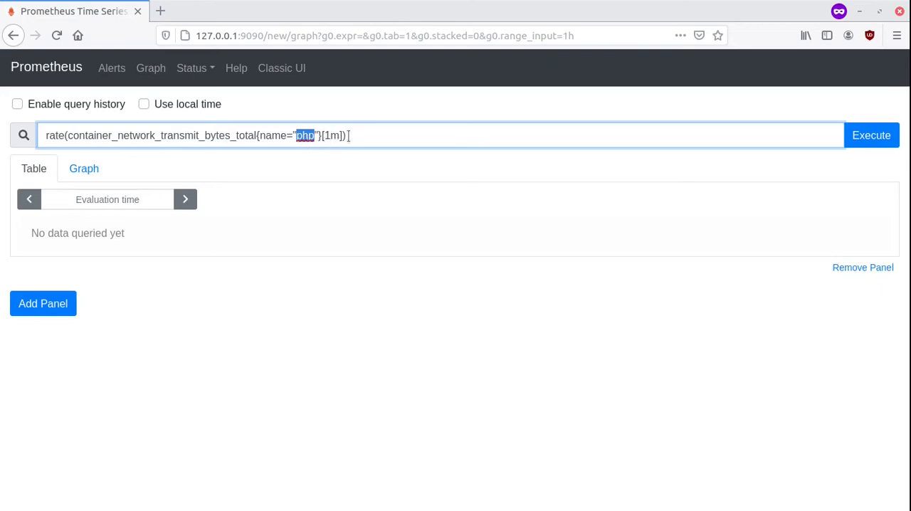
{"action": "left_click", "coordinate": [871, 135]}
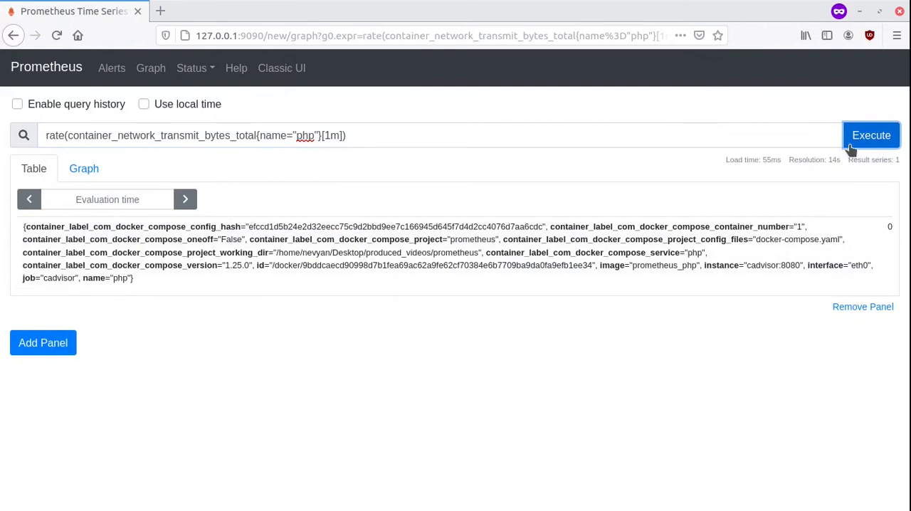
Step: Graph the php transmit rate over a one-minute range, rerun it, and show it stacked
{"action": "left_click", "coordinate": [83, 169]}
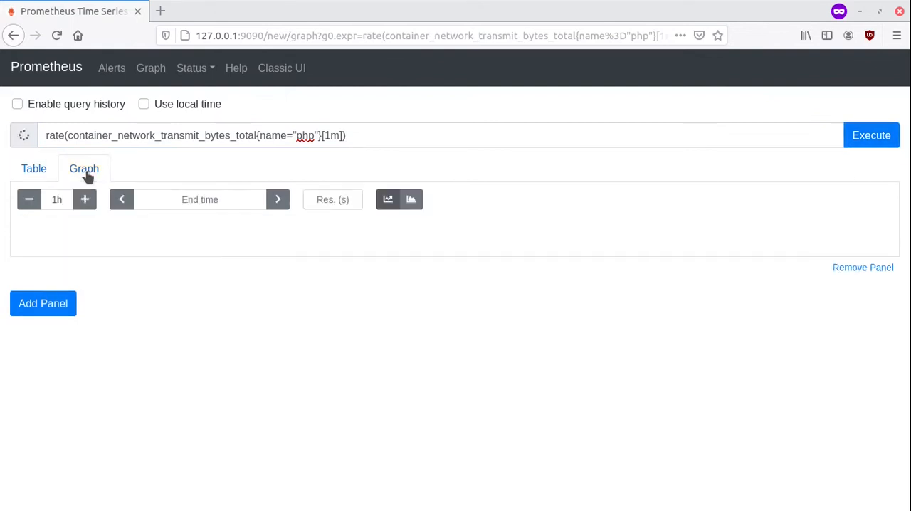
{"action": "left_click", "coordinate": [871, 135]}
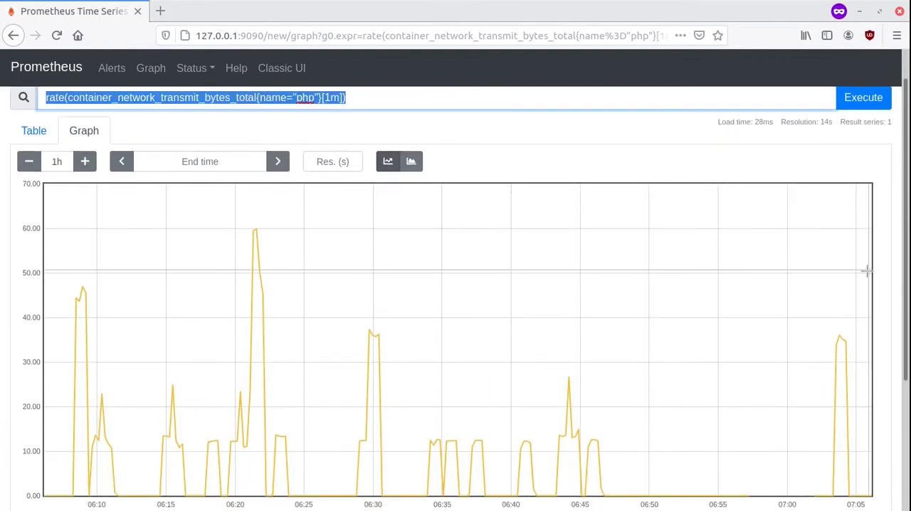
{"action": "mouse_move", "coordinate": [202, 25]}
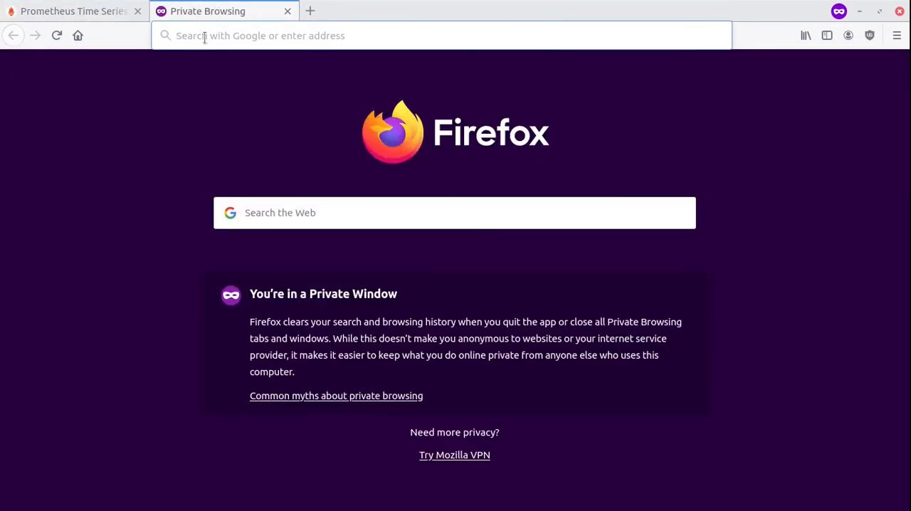
{"action": "left_click", "coordinate": [72, 11]}
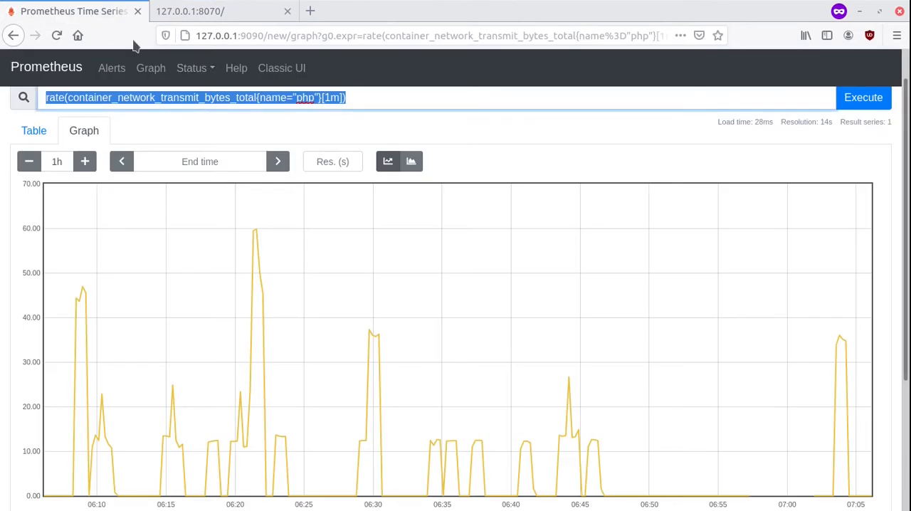
{"action": "left_click", "coordinate": [29, 161]}
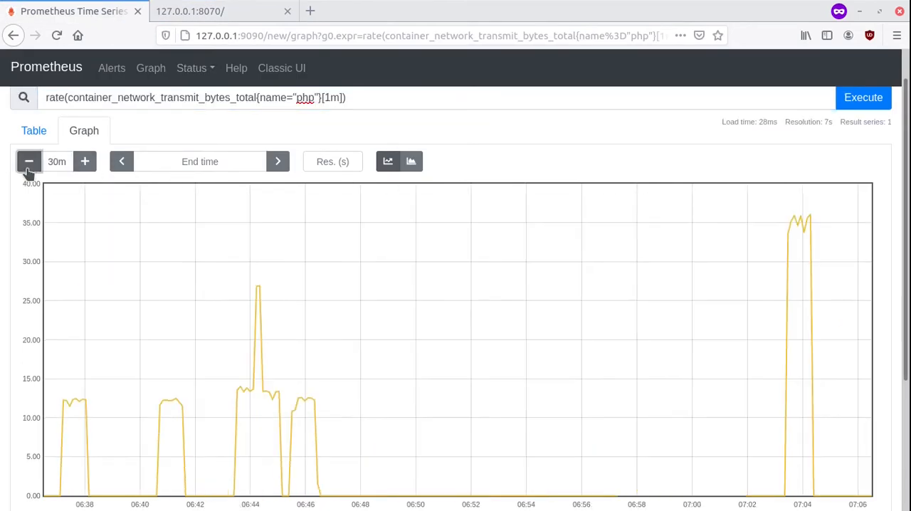
{"action": "left_click", "coordinate": [29, 161]}
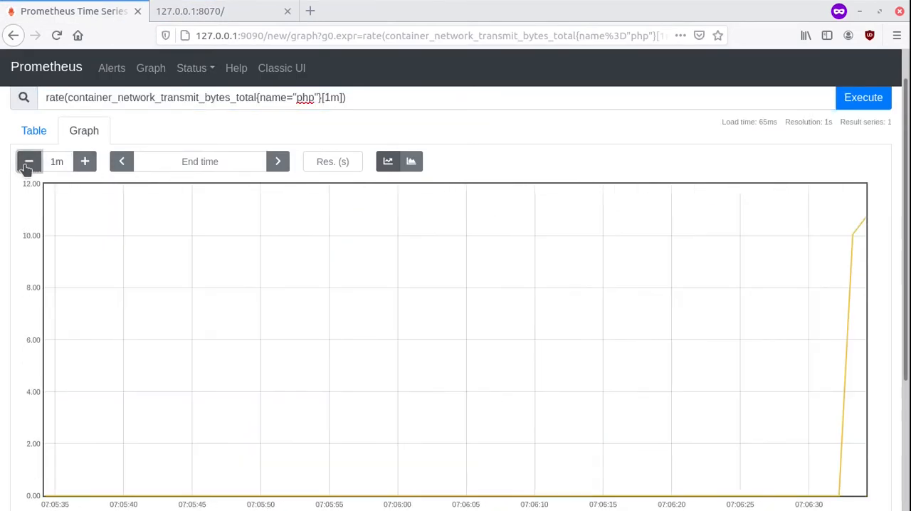
{"action": "mouse_move", "coordinate": [844, 477]}
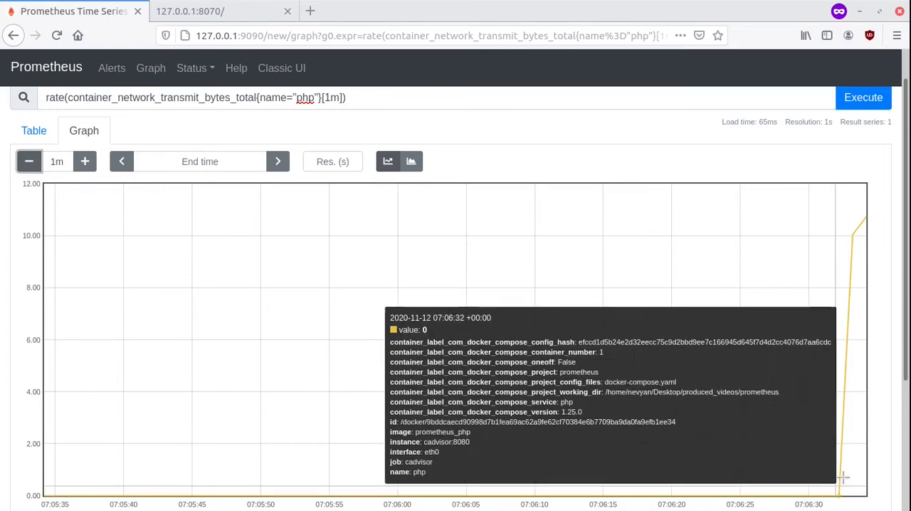
{"action": "mouse_move", "coordinate": [299, 11]}
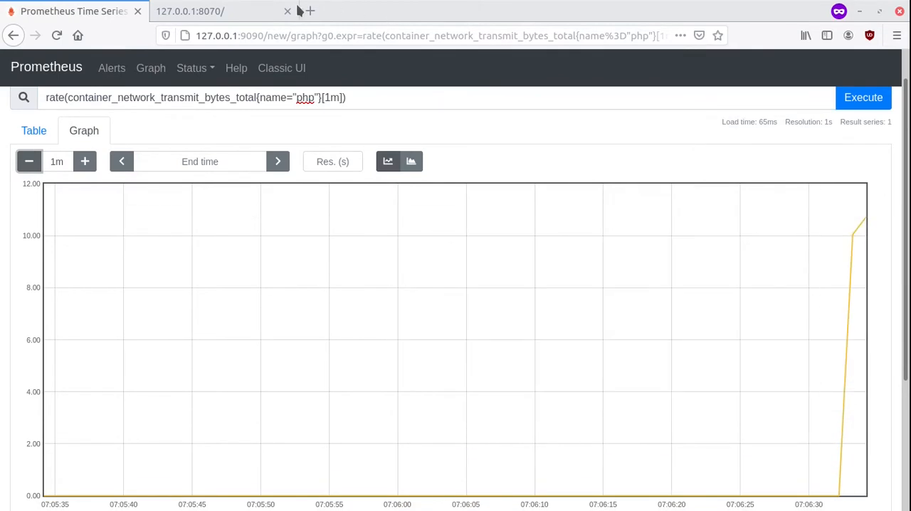
{"action": "left_click", "coordinate": [84, 162]}
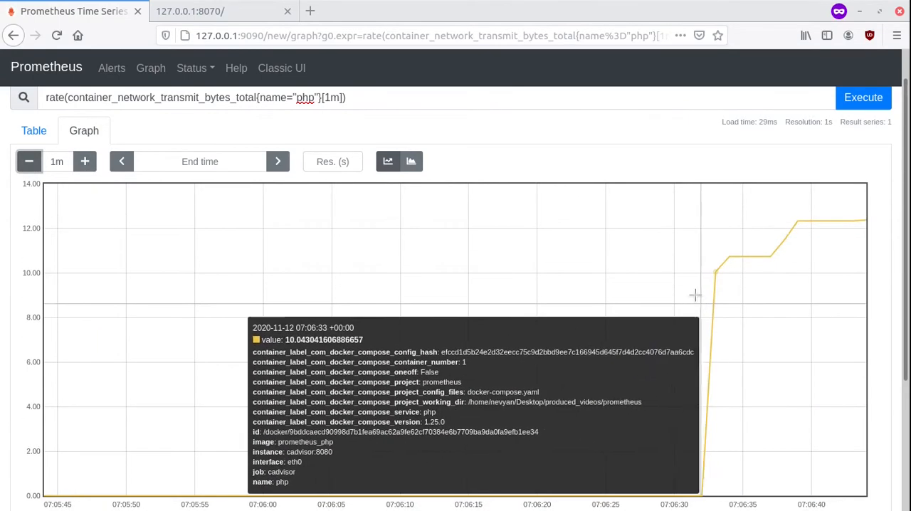
{"action": "left_click", "coordinate": [410, 161]}
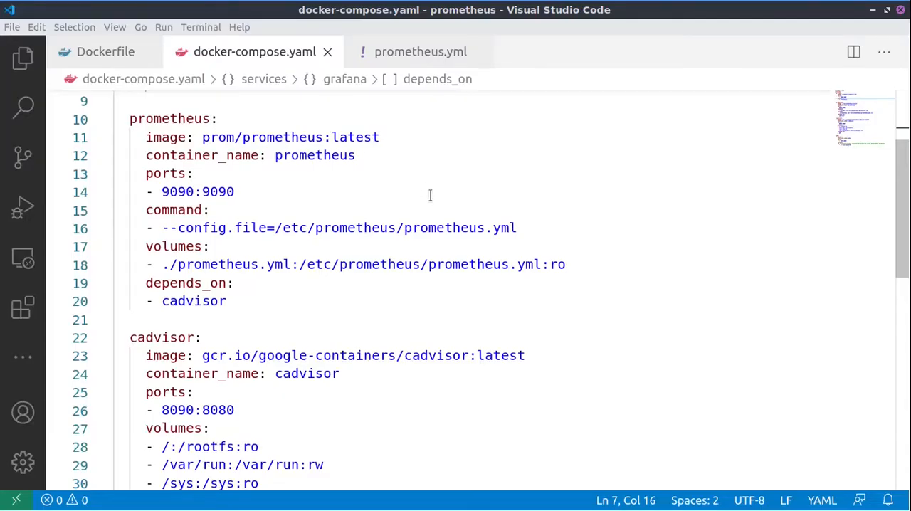
Step: Scroll up through docker-compose.yaml's prometheus and cadvisor service definitions
{"action": "scroll", "scroll_direction": "up", "scroll_amount": 3}
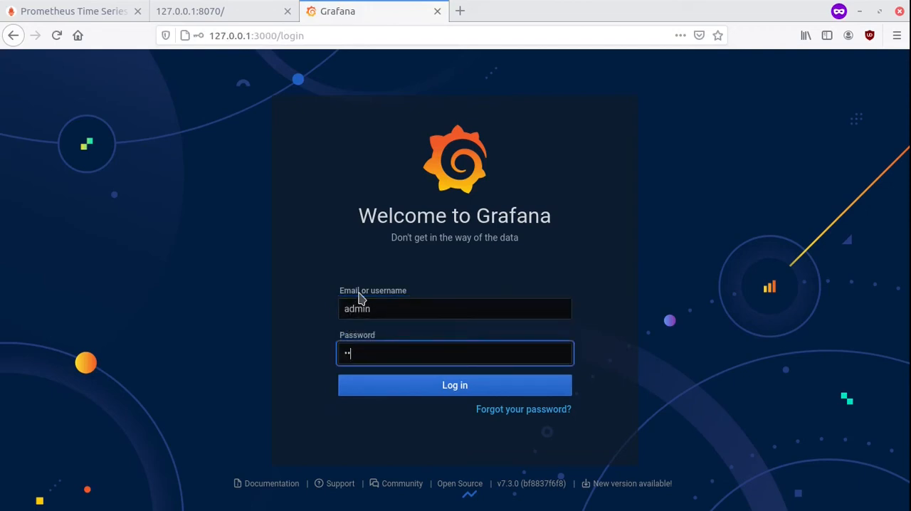
Step: Log in as admin, skip the new-password prompt, and hover the Configuration gear
{"action": "left_click", "coordinate": [455, 385]}
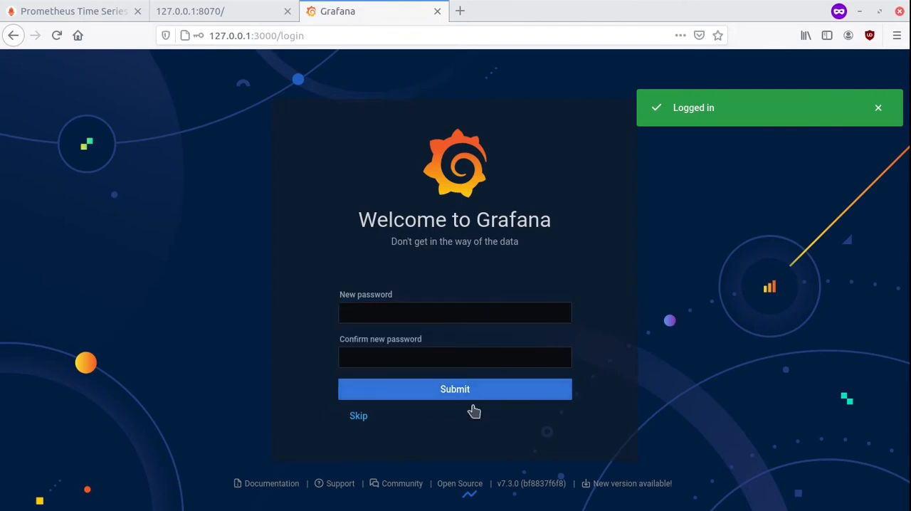
{"action": "left_click", "coordinate": [358, 416]}
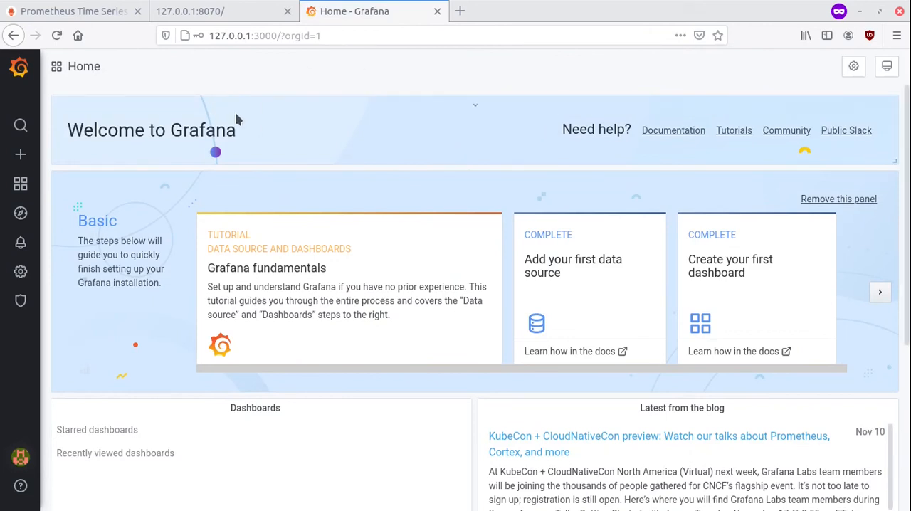
{"action": "left_click", "coordinate": [20, 155]}
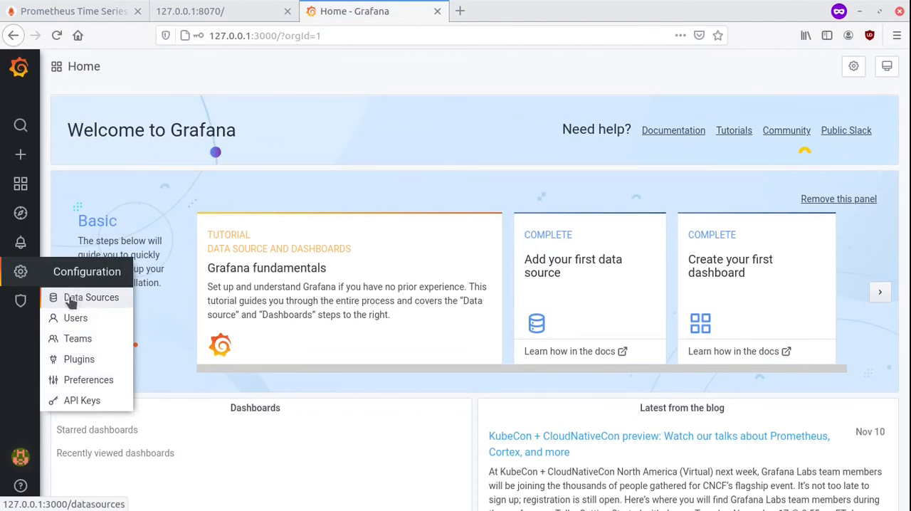
Step: Open the Prometheus data source settings at localhost:9090
{"action": "left_click", "coordinate": [91, 297]}
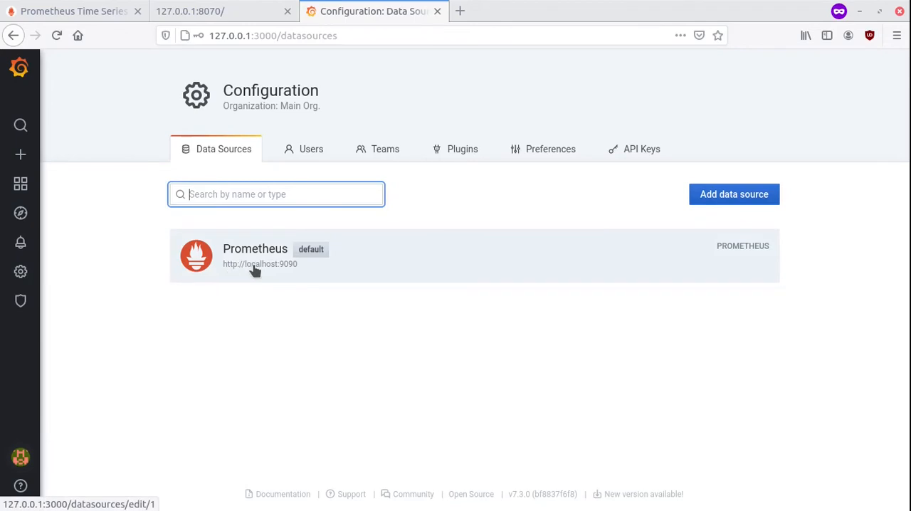
{"action": "mouse_move", "coordinate": [589, 262]}
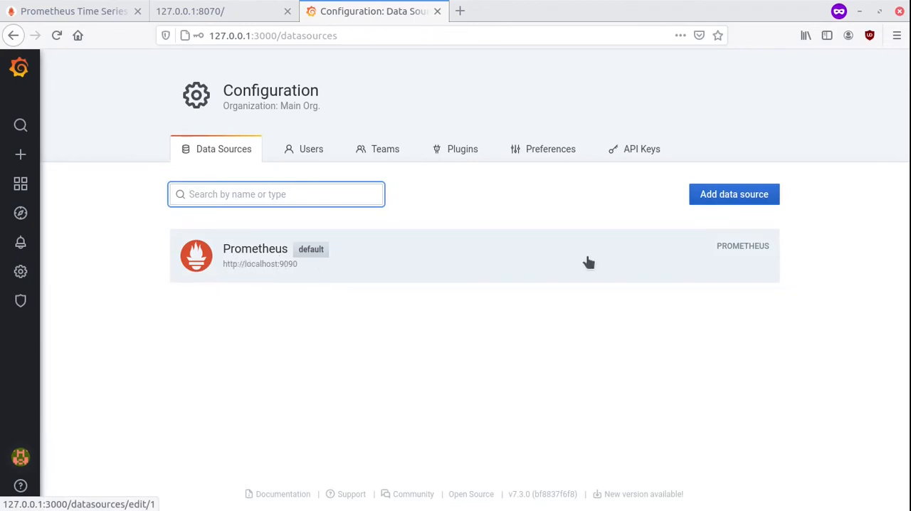
{"action": "left_click", "coordinate": [255, 256]}
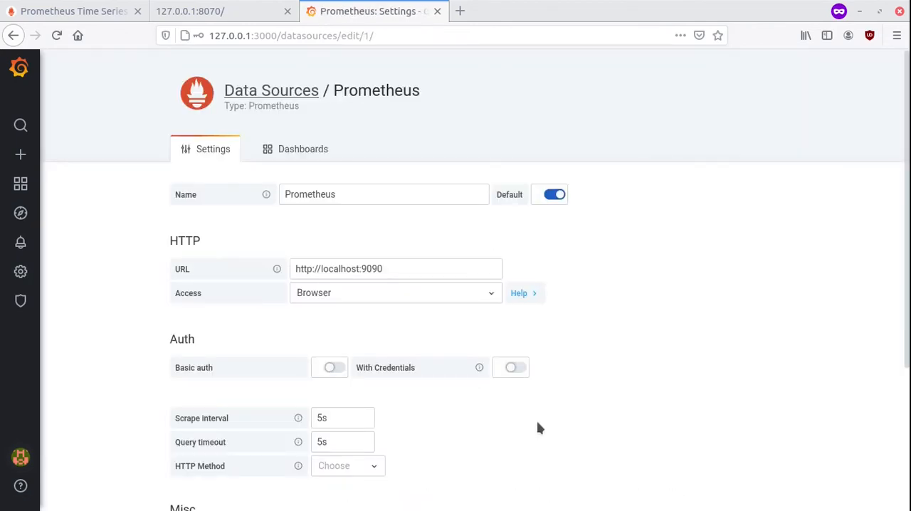
{"action": "left_click", "coordinate": [395, 293]}
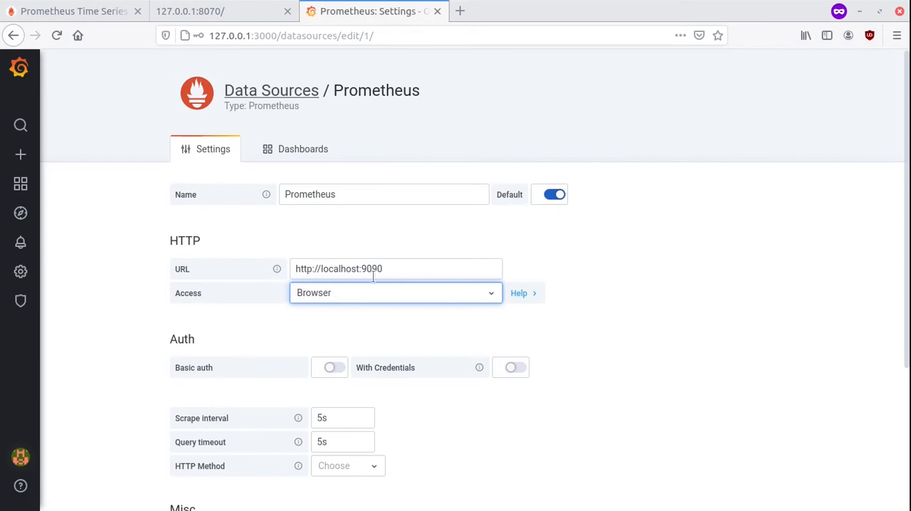
{"action": "double_click", "coordinate": [371, 269]}
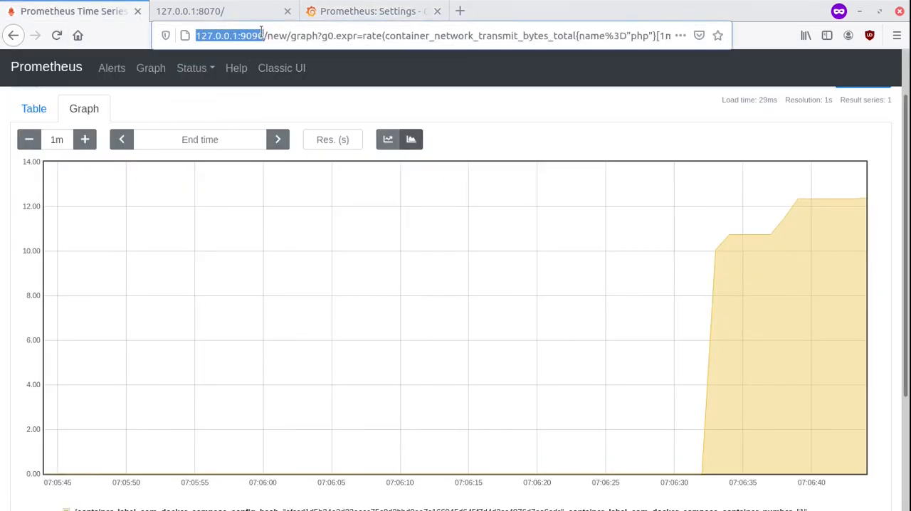
{"action": "left_click", "coordinate": [370, 11]}
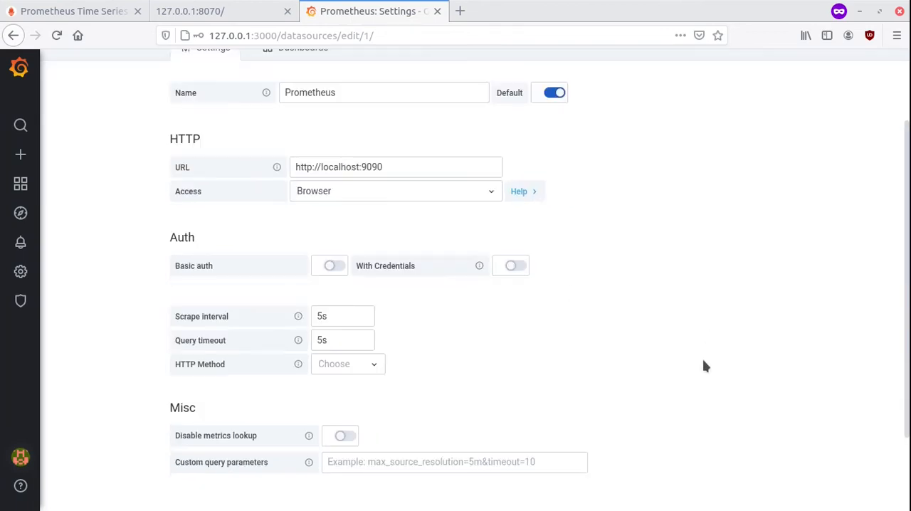
Step: Save and test the Prometheus data source, getting 'Data source is working'
{"action": "scroll", "scroll_direction": "down", "scroll_amount": 3}
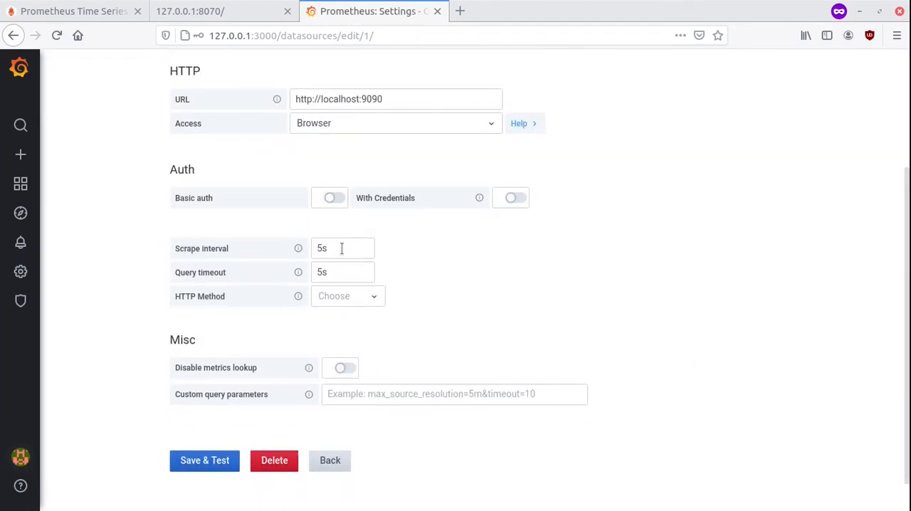
{"action": "mouse_move", "coordinate": [509, 343]}
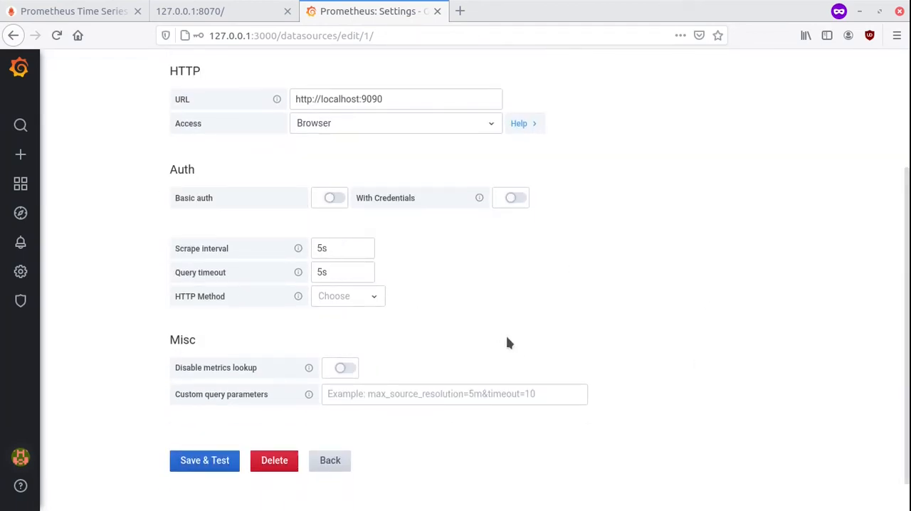
{"action": "scroll", "scroll_direction": "down", "scroll_amount": 3}
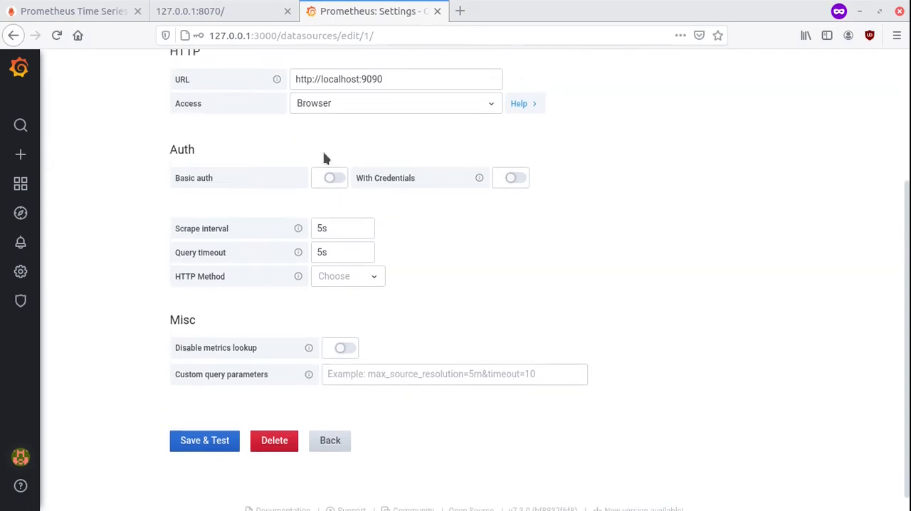
{"action": "left_click", "coordinate": [204, 439]}
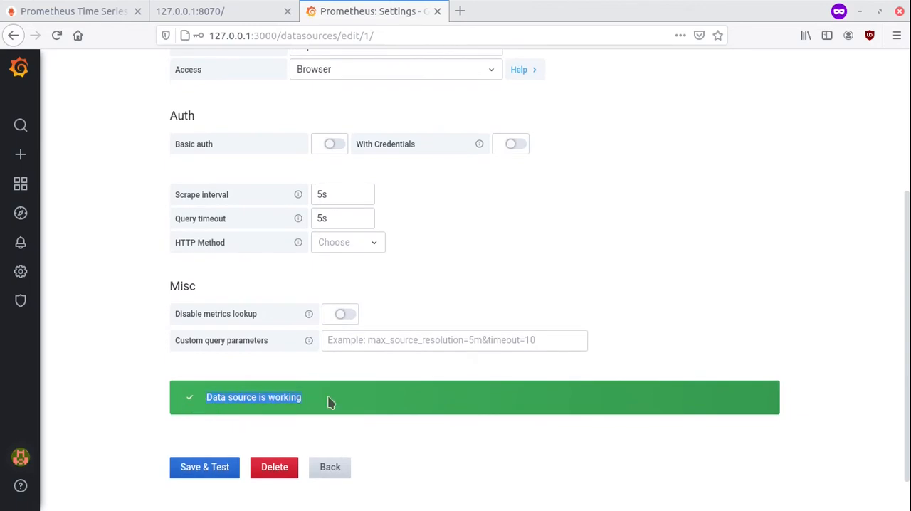
{"action": "left_click", "coordinate": [20, 155]}
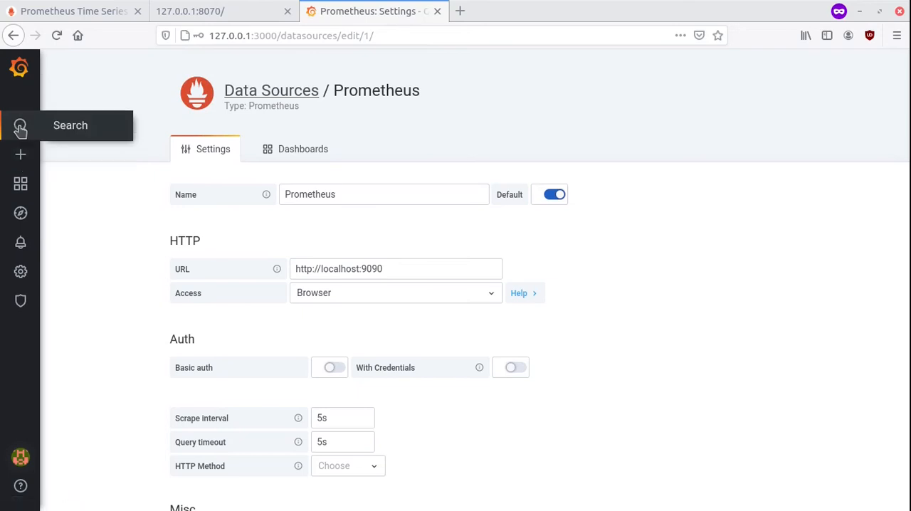
{"action": "left_click", "coordinate": [21, 154]}
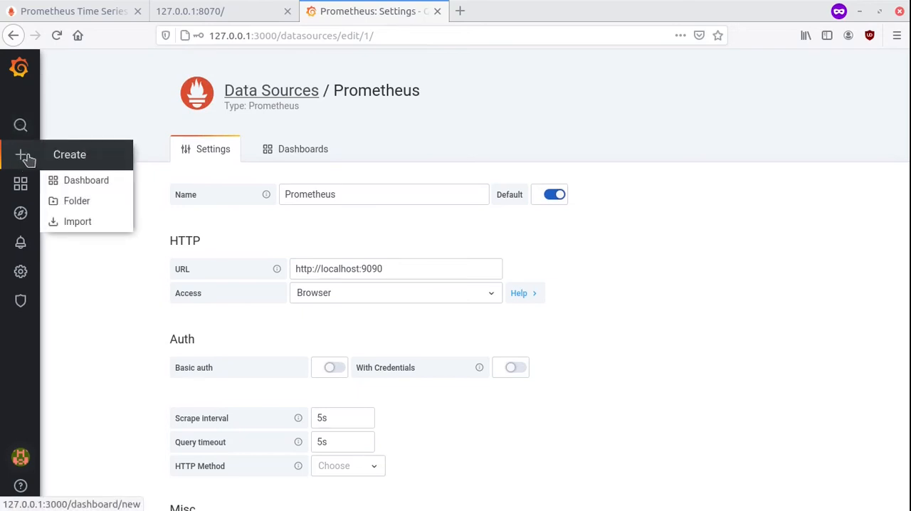
{"action": "mouse_move", "coordinate": [82, 155]}
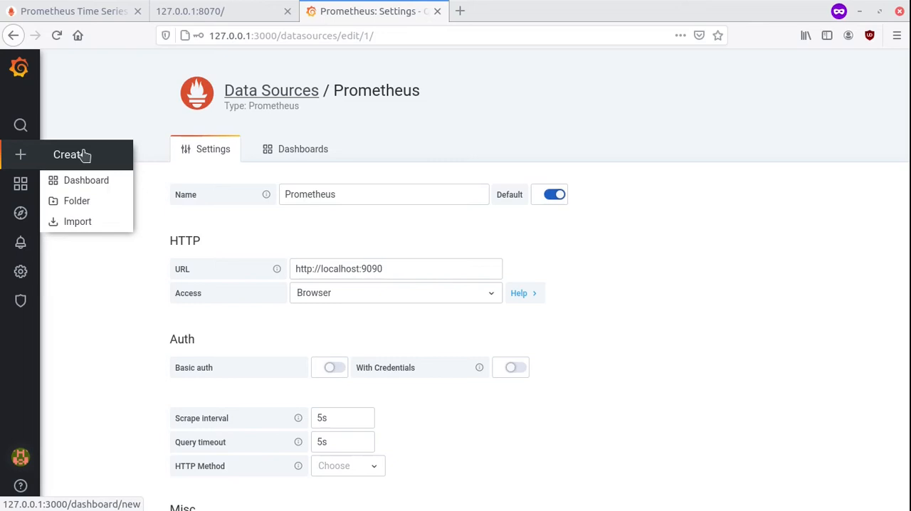
{"action": "mouse_move", "coordinate": [79, 203]}
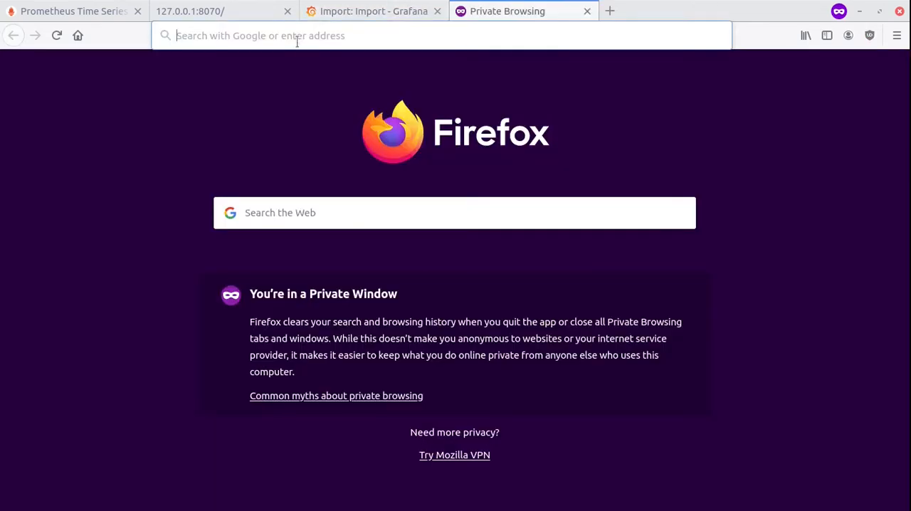
{"action": "type", "text": "https://grafana.com/grafana/dashboards/10566"}
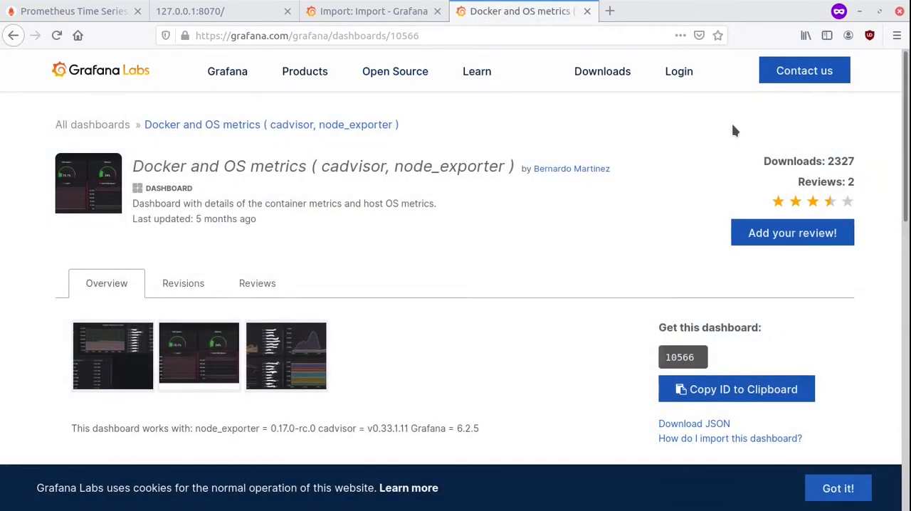
{"action": "mouse_move", "coordinate": [419, 245]}
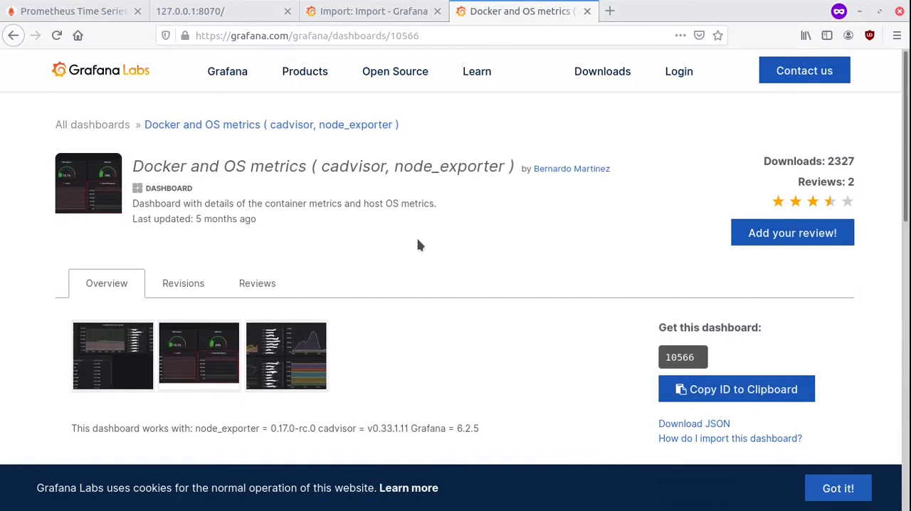
{"action": "mouse_move", "coordinate": [428, 243]}
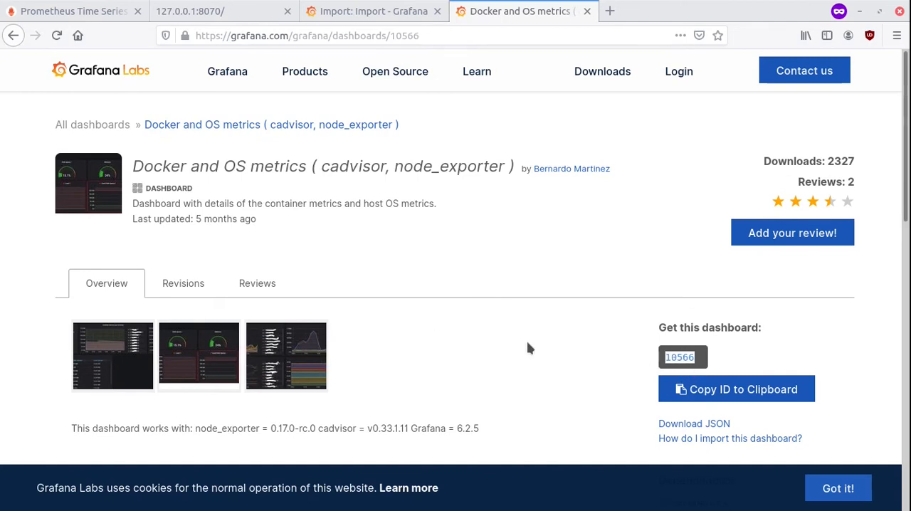
Step: Load grafana.com dashboard 10566 and import it, overwriting the existing Docker and OS metrics dashboard
{"action": "left_click", "coordinate": [373, 11]}
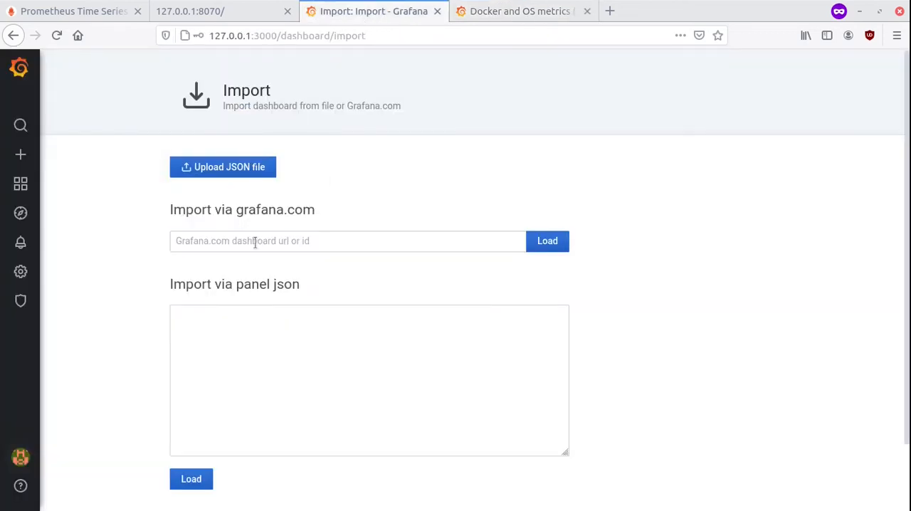
{"action": "type", "text": "10566"}
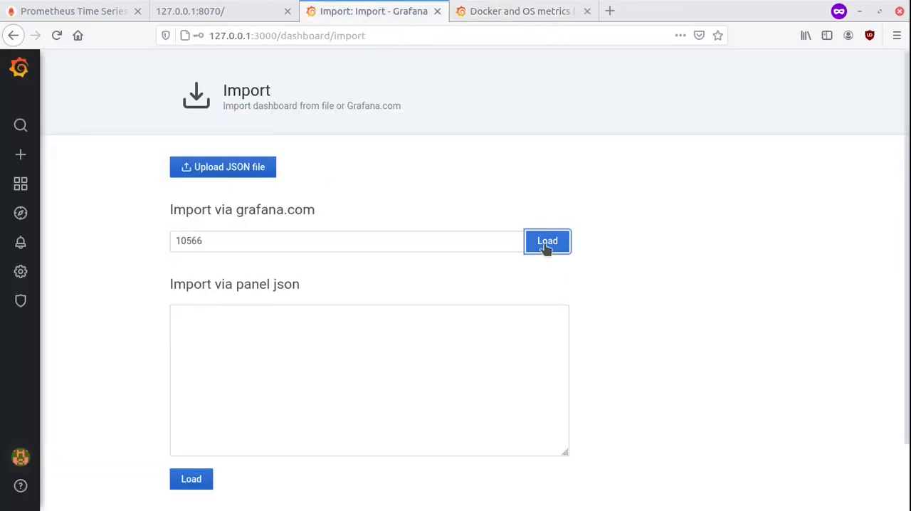
{"action": "left_click", "coordinate": [547, 240]}
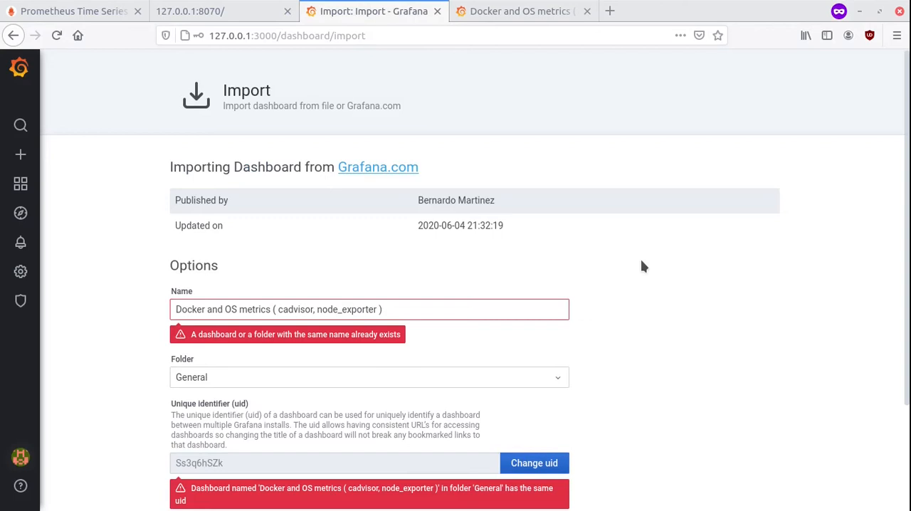
{"action": "scroll", "scroll_direction": "down", "scroll_amount": 3}
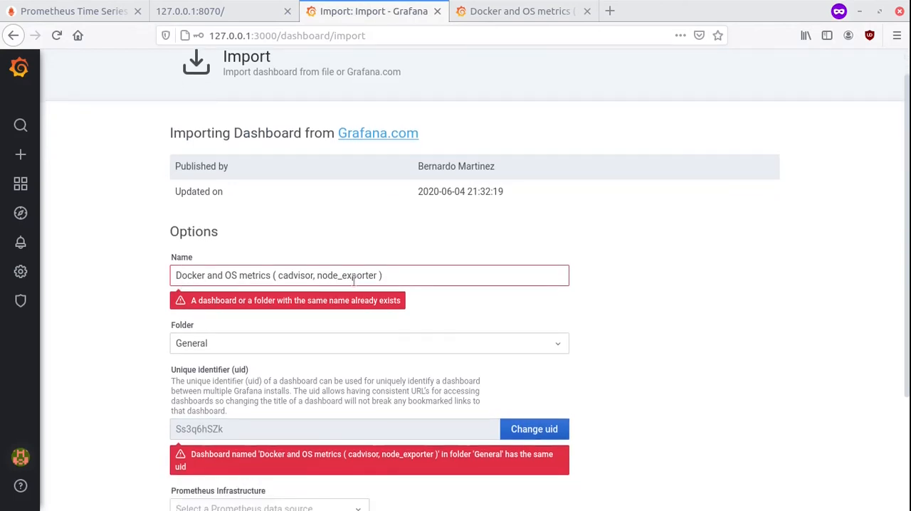
{"action": "scroll", "scroll_direction": "down", "scroll_amount": 3}
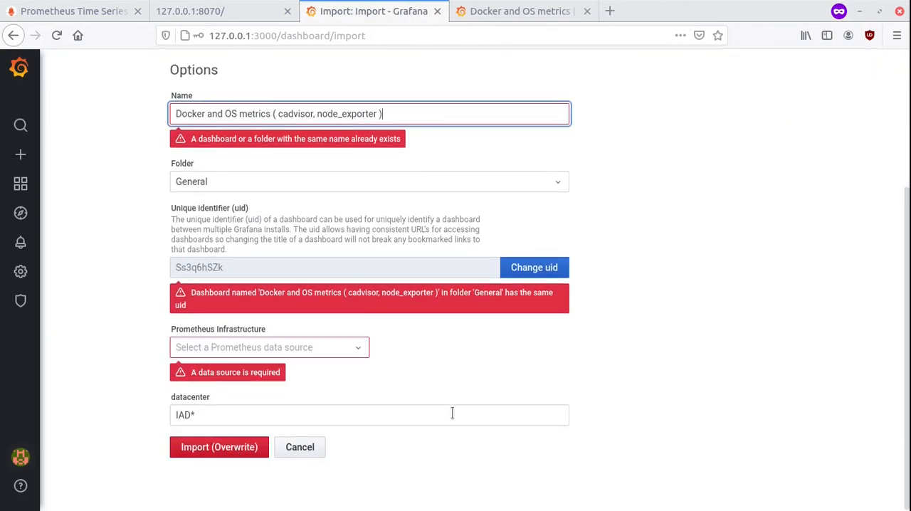
{"action": "left_click", "coordinate": [219, 447]}
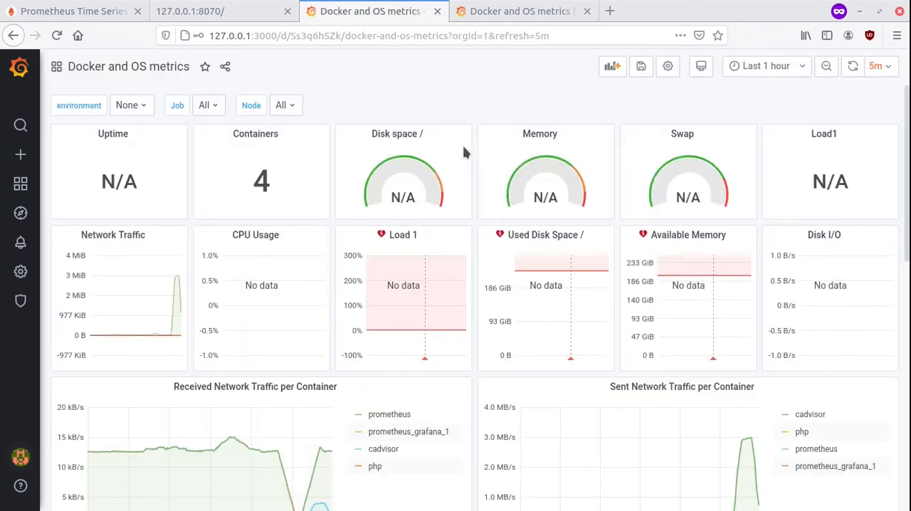
Step: Set the dashboard time range to Last 5 minutes and auto-refresh interval to 1m
{"action": "scroll", "scroll_direction": "down", "scroll_amount": 3}
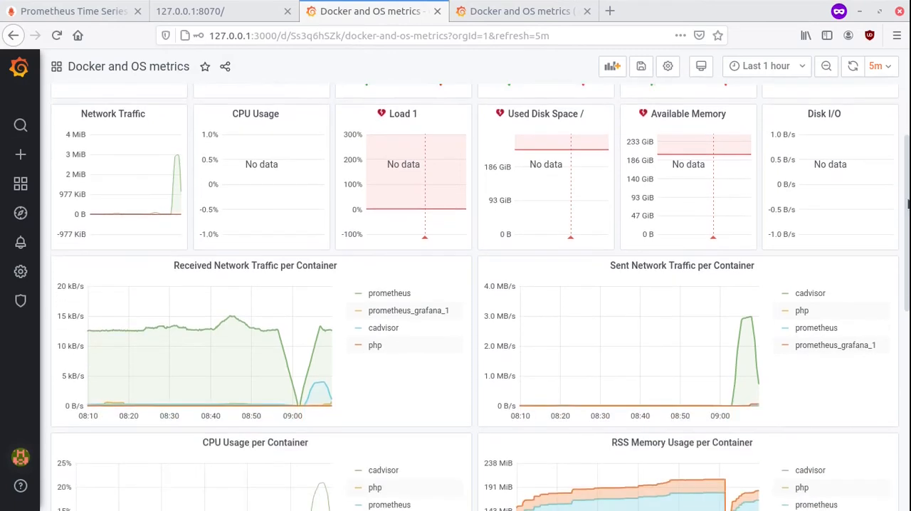
{"action": "scroll", "scroll_direction": "down", "scroll_amount": 3}
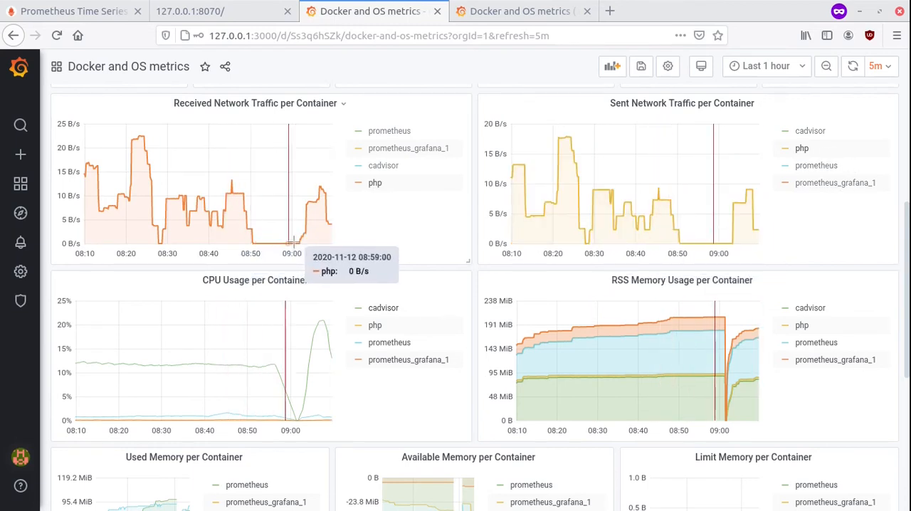
{"action": "mouse_move", "coordinate": [331, 224]}
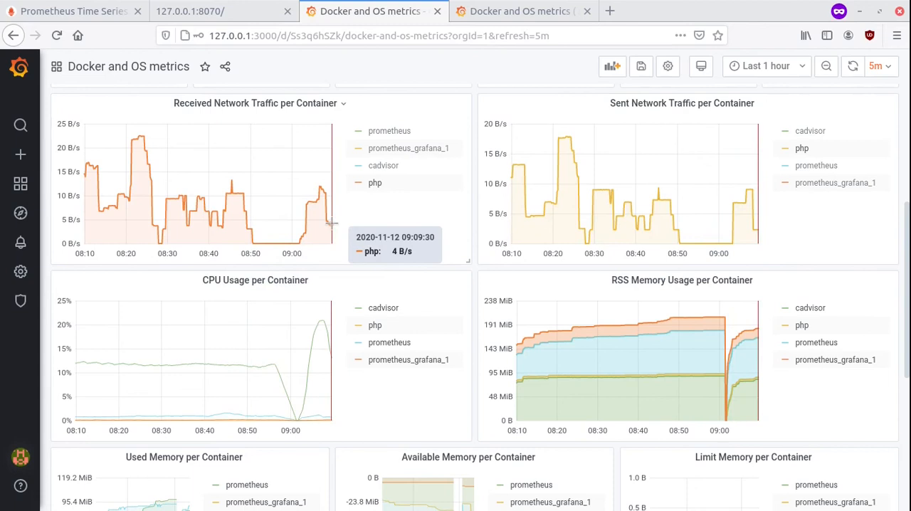
{"action": "left_click", "coordinate": [766, 66]}
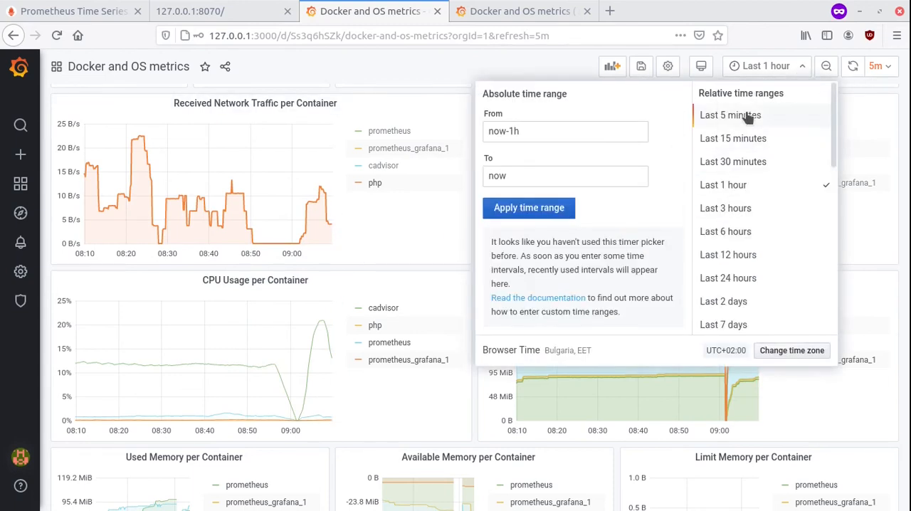
{"action": "left_click", "coordinate": [730, 114]}
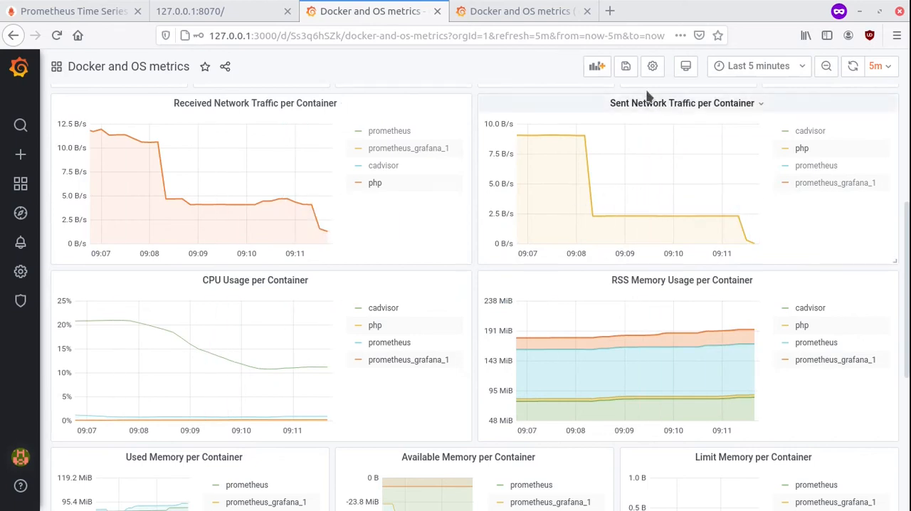
{"action": "left_click", "coordinate": [881, 65]}
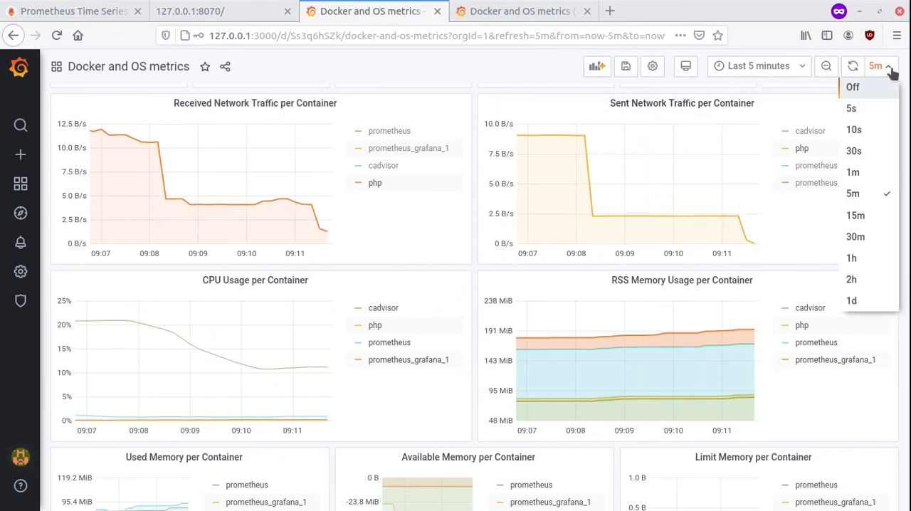
{"action": "left_click", "coordinate": [851, 171]}
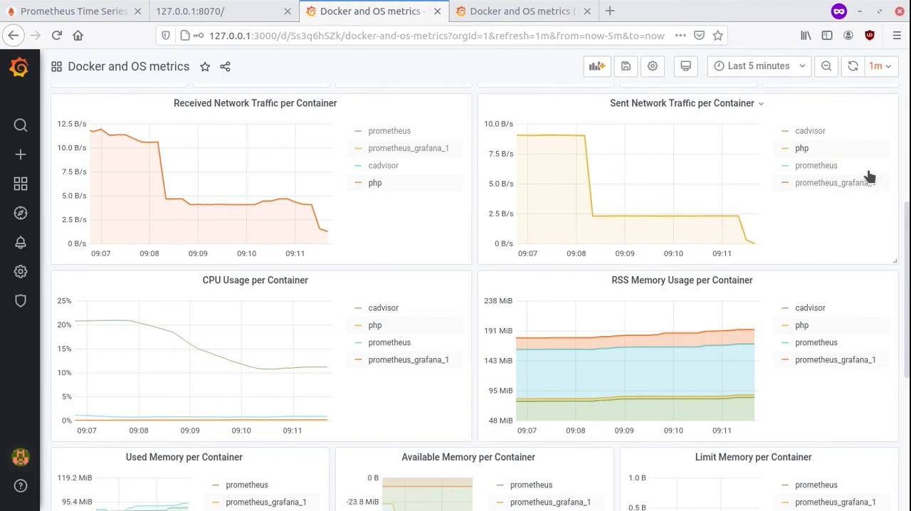
{"action": "mouse_move", "coordinate": [314, 226]}
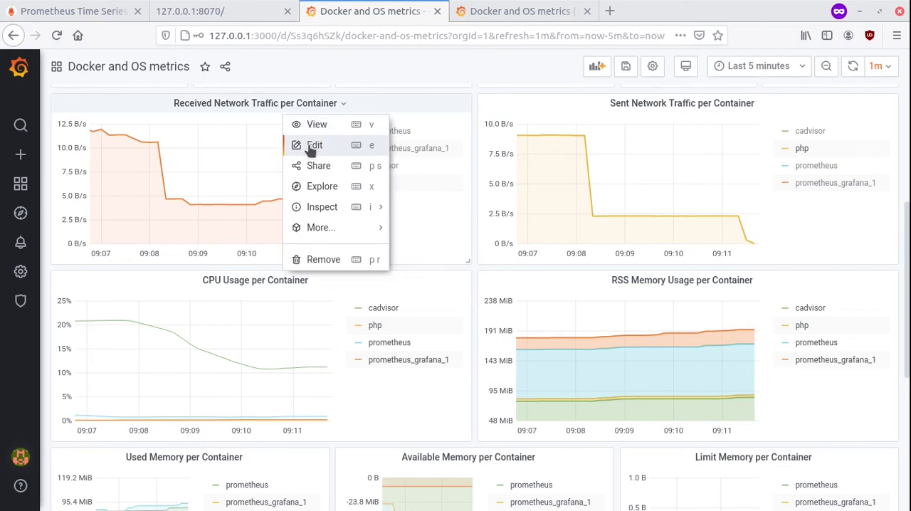
Step: Edit the Received Network Traffic panel's query B from [5m] to [1m], then return to the dashboard
{"action": "left_click", "coordinate": [315, 145]}
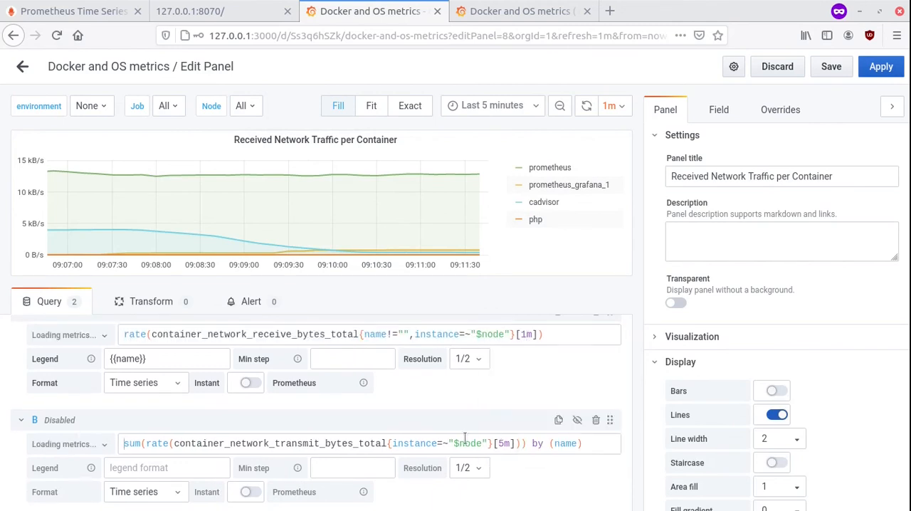
{"action": "left_click", "coordinate": [464, 443]}
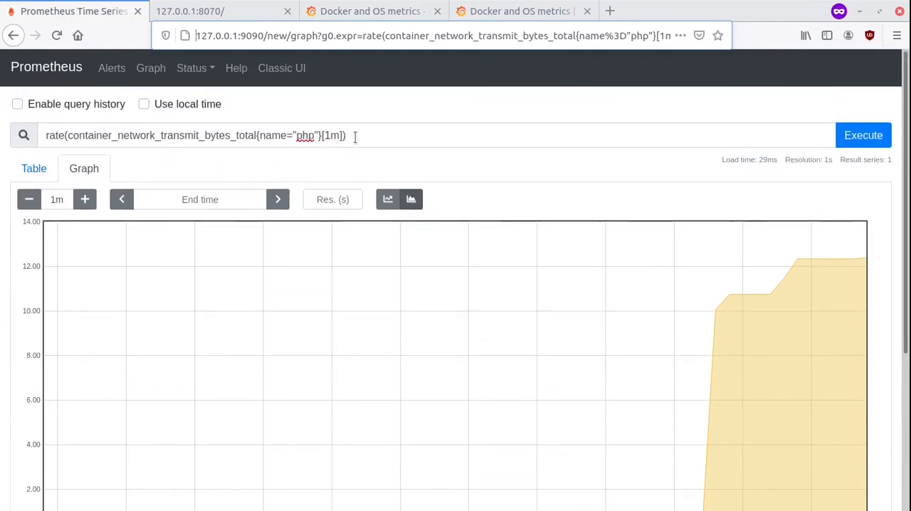
{"action": "left_click", "coordinate": [369, 11]}
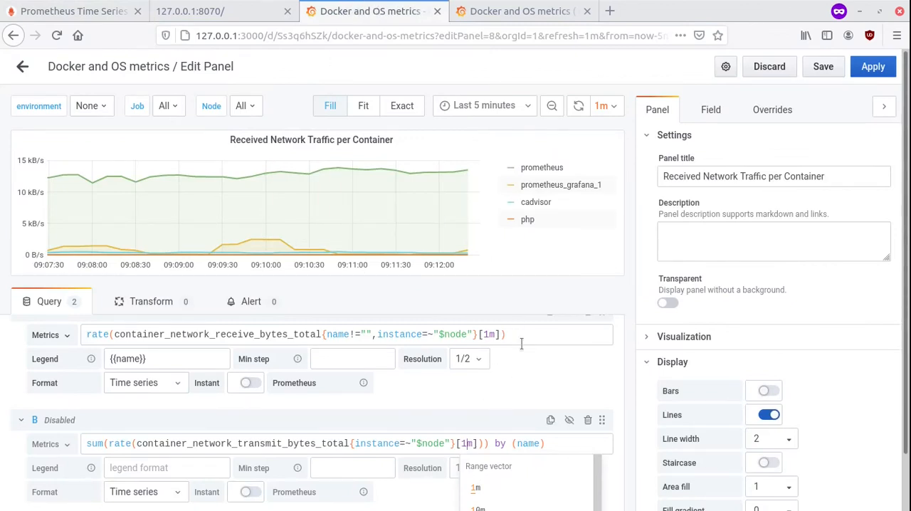
{"action": "mouse_move", "coordinate": [262, 198]}
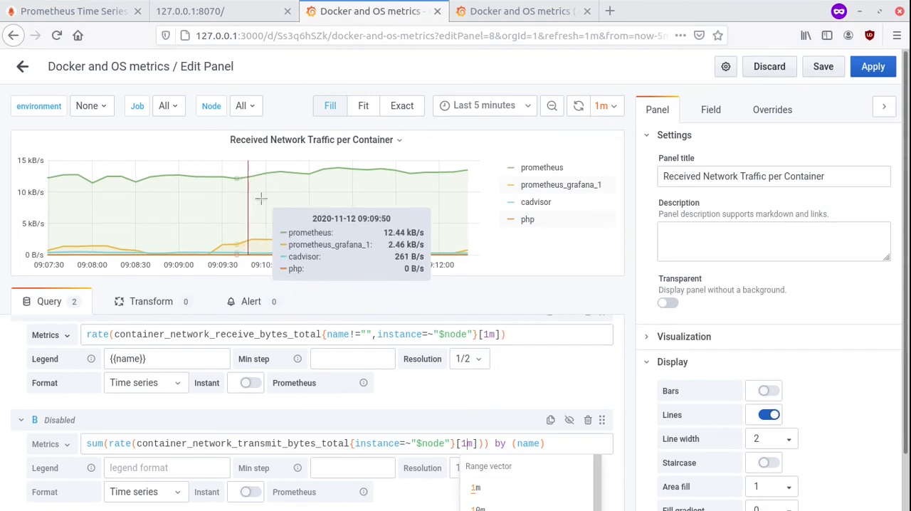
{"action": "mouse_move", "coordinate": [463, 186]}
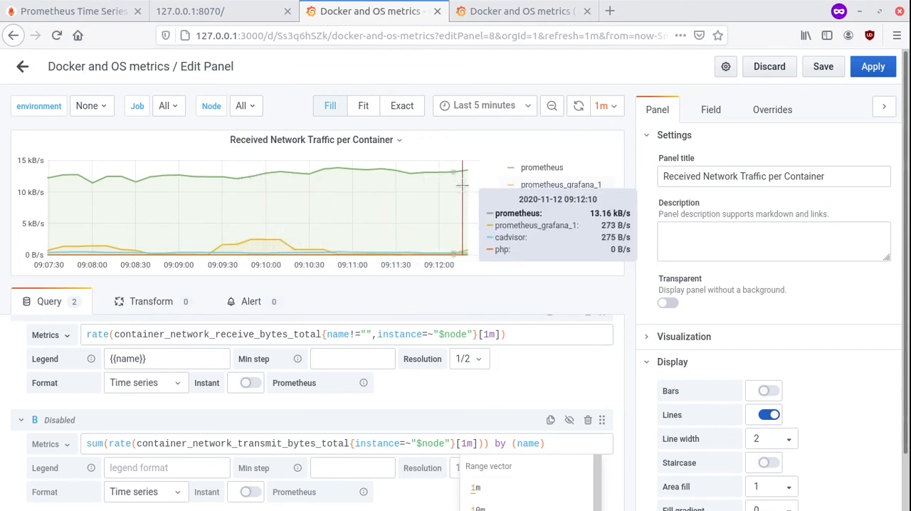
{"action": "mouse_move", "coordinate": [569, 250]}
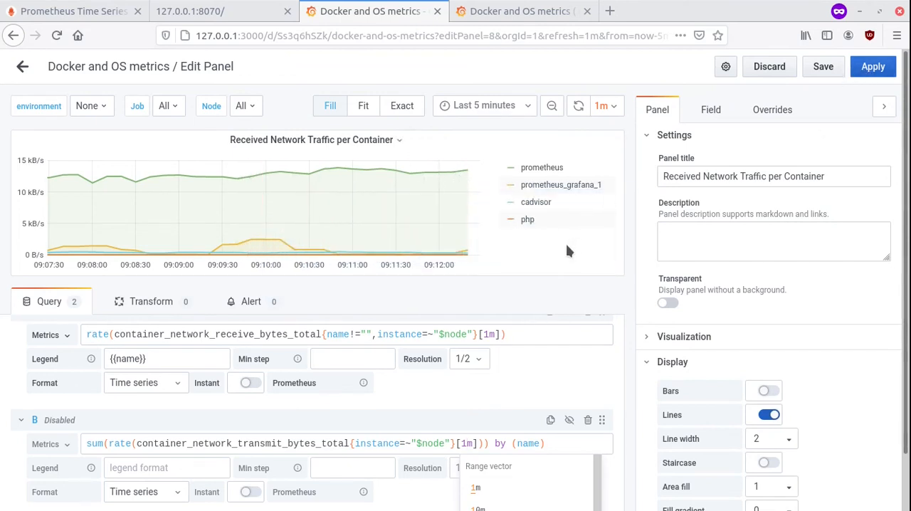
{"action": "left_click", "coordinate": [22, 66]}
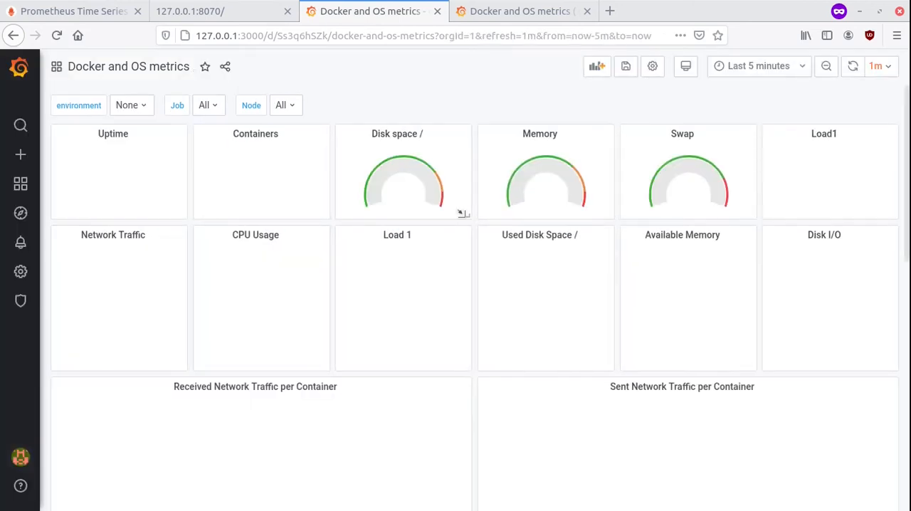
{"action": "scroll", "scroll_direction": "down", "scroll_amount": 3}
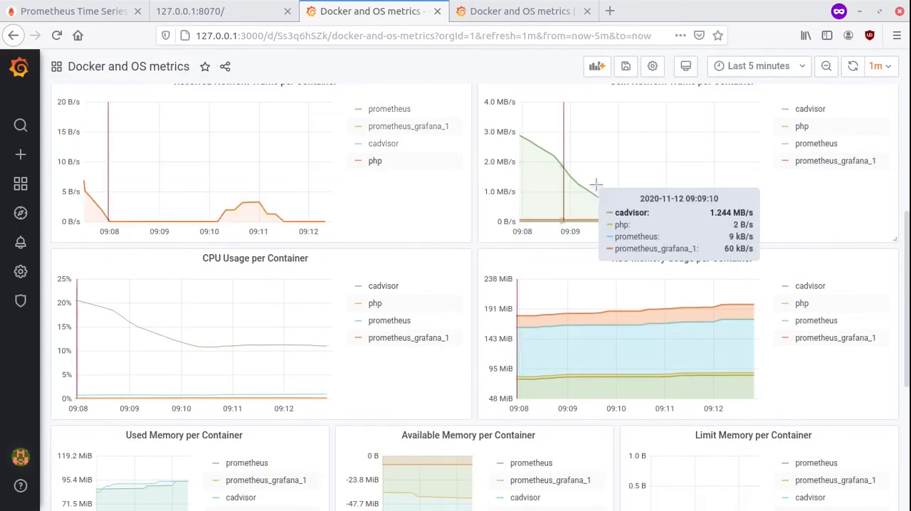
{"action": "mouse_move", "coordinate": [818, 160]}
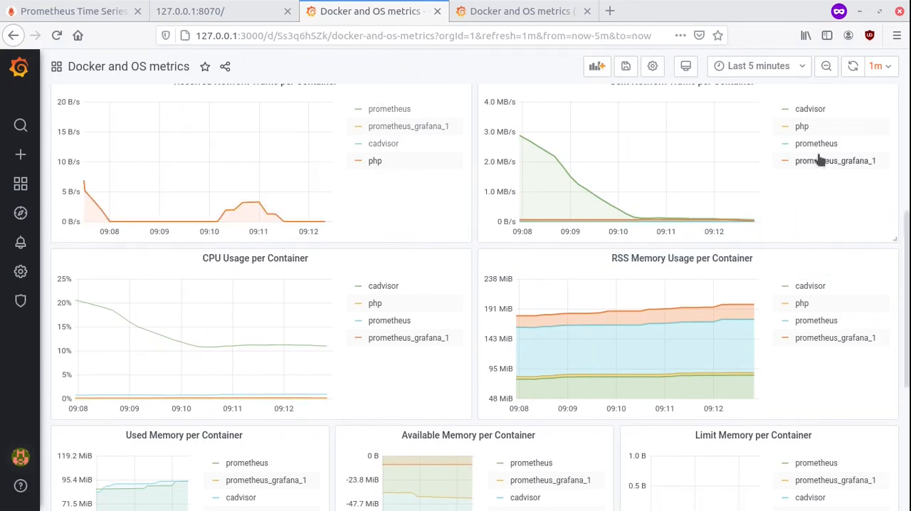
{"action": "mouse_move", "coordinate": [303, 231]}
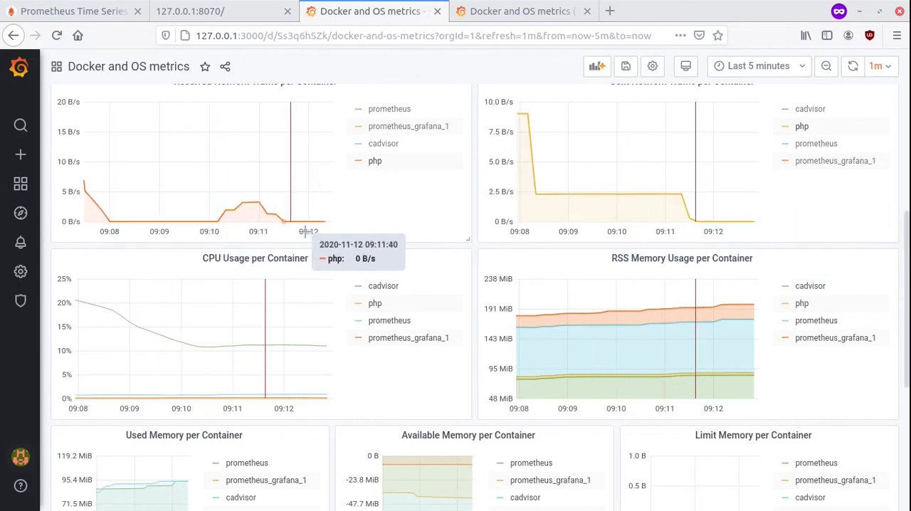
{"action": "scroll", "scroll_direction": "down", "scroll_amount": 3}
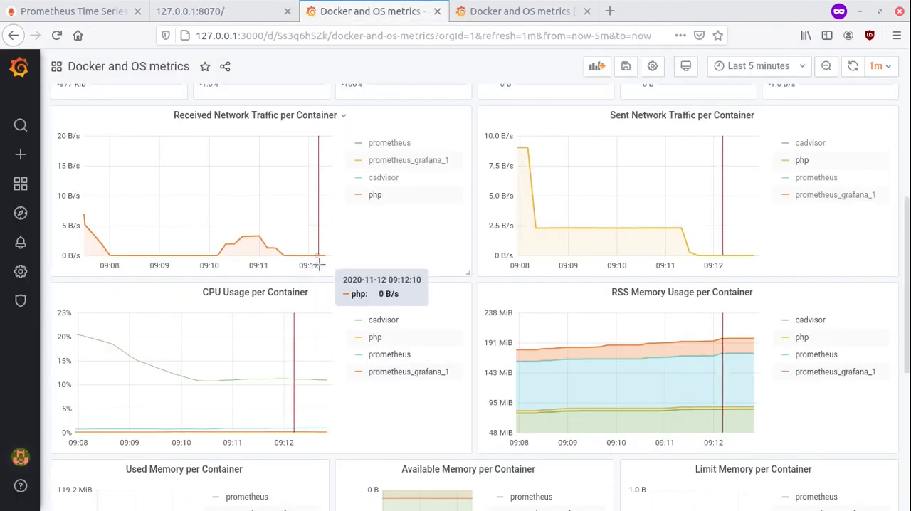
{"action": "mouse_move", "coordinate": [331, 267]}
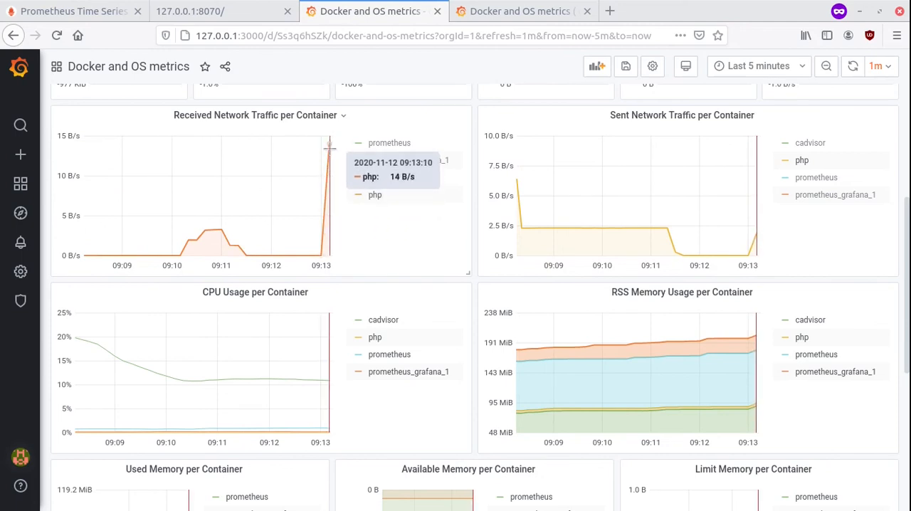
{"action": "mouse_move", "coordinate": [355, 239]}
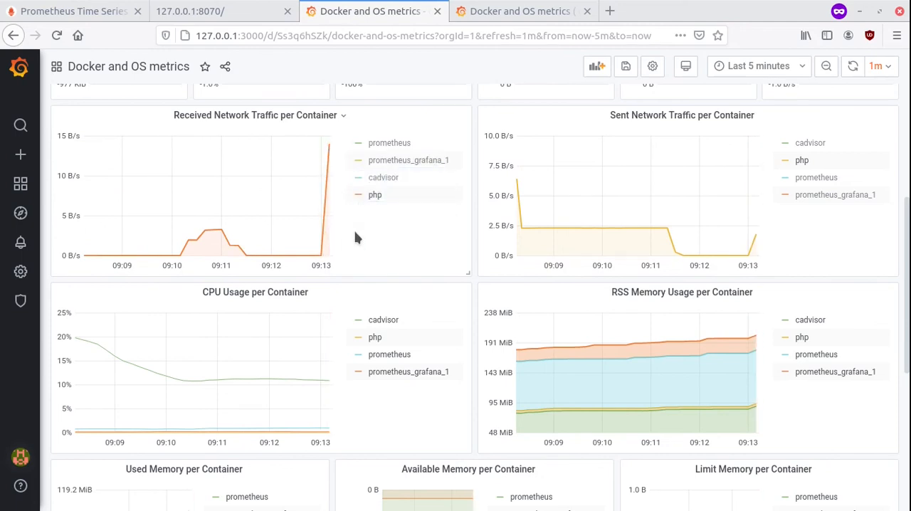
{"action": "mouse_move", "coordinate": [489, 235]}
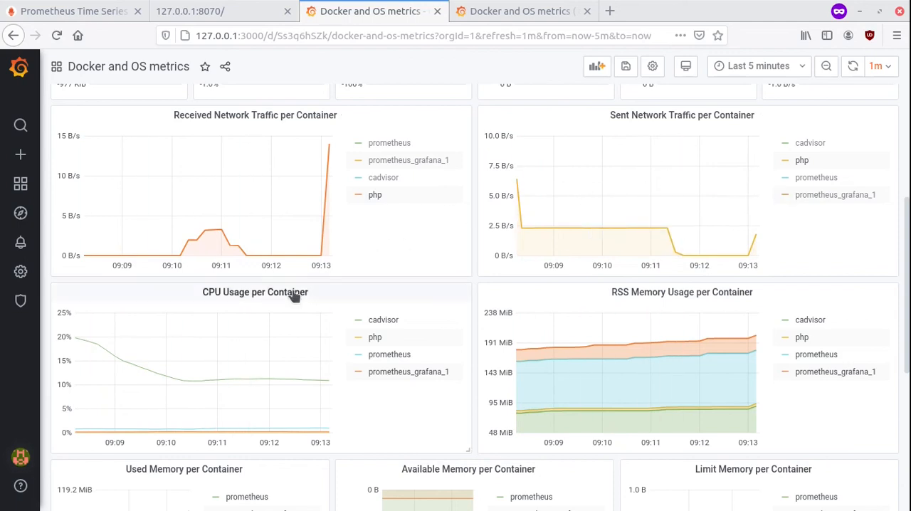
{"action": "mouse_move", "coordinate": [454, 422]}
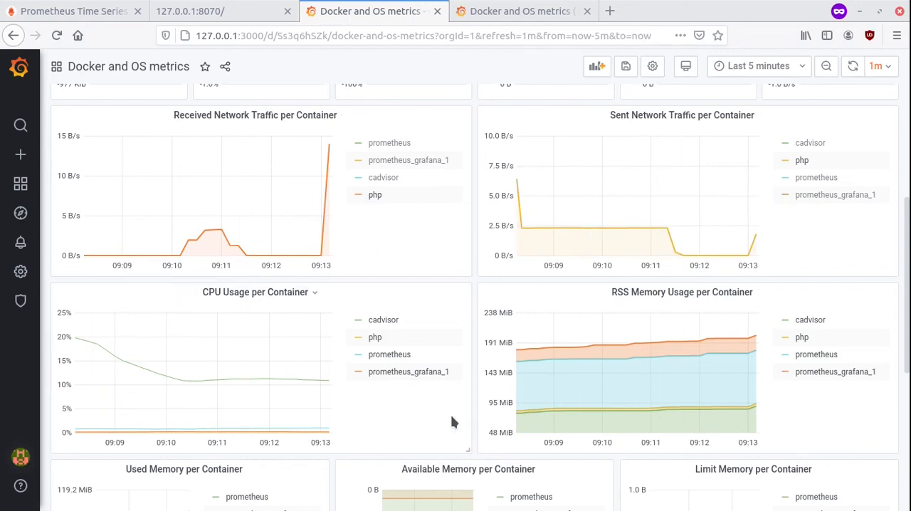
{"action": "scroll", "scroll_direction": "down", "scroll_amount": 3}
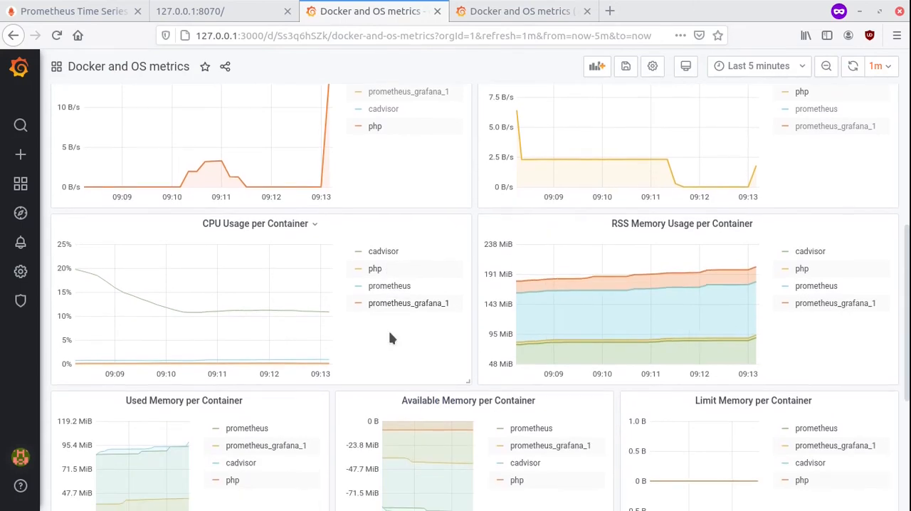
{"action": "scroll", "scroll_direction": "down", "scroll_amount": 3}
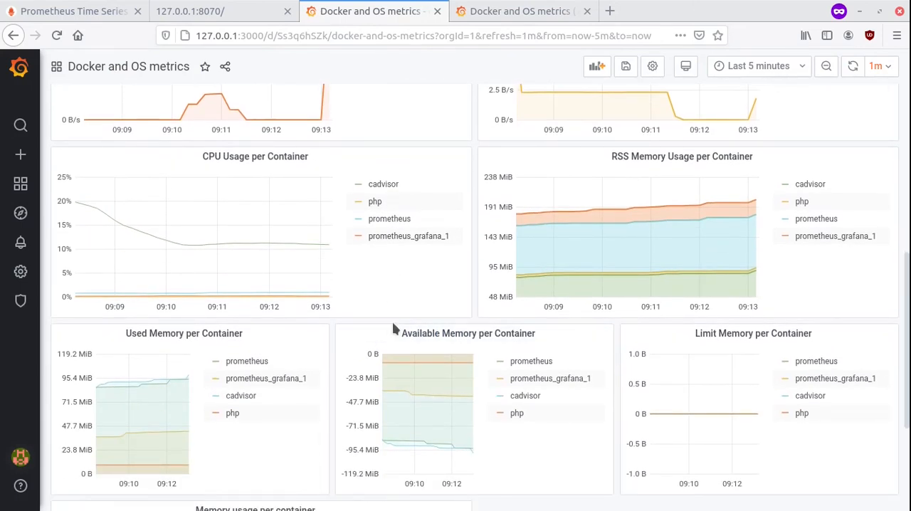
{"action": "mouse_move", "coordinate": [494, 333]}
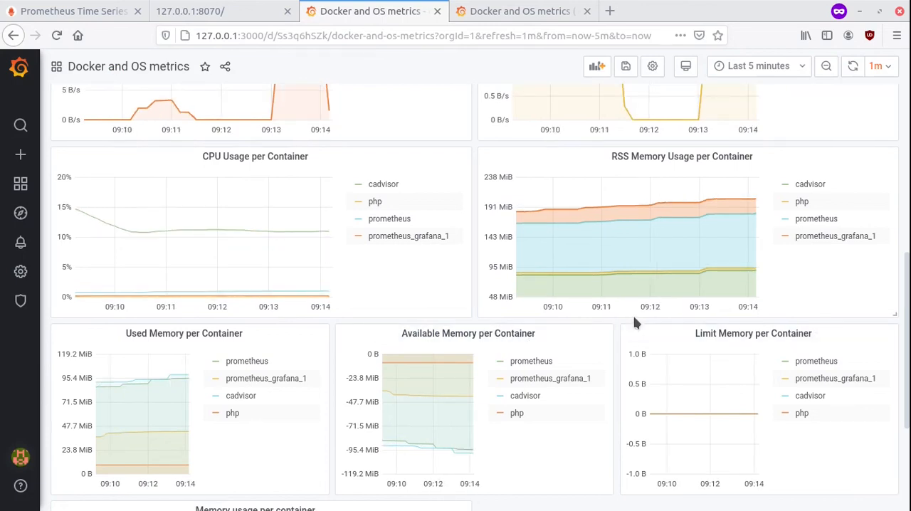
{"action": "mouse_move", "coordinate": [629, 326]}
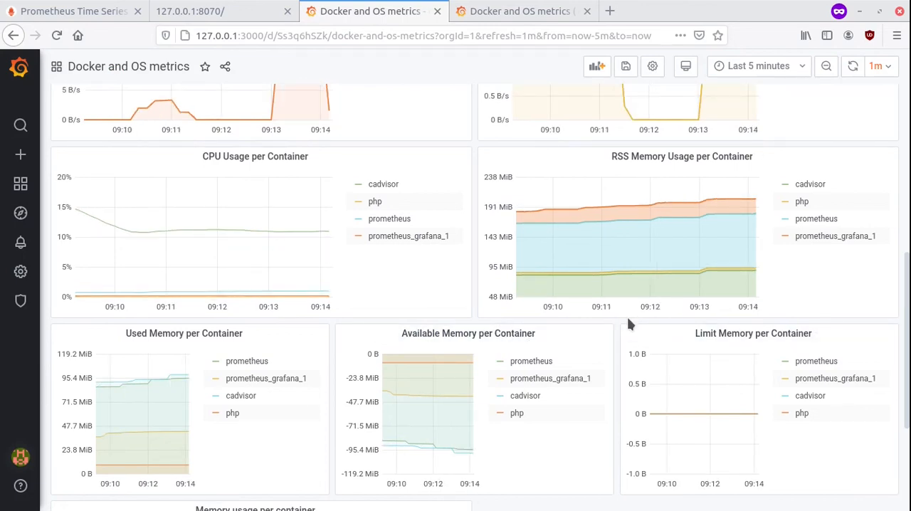
{"action": "scroll", "scroll_direction": "down", "scroll_amount": 3}
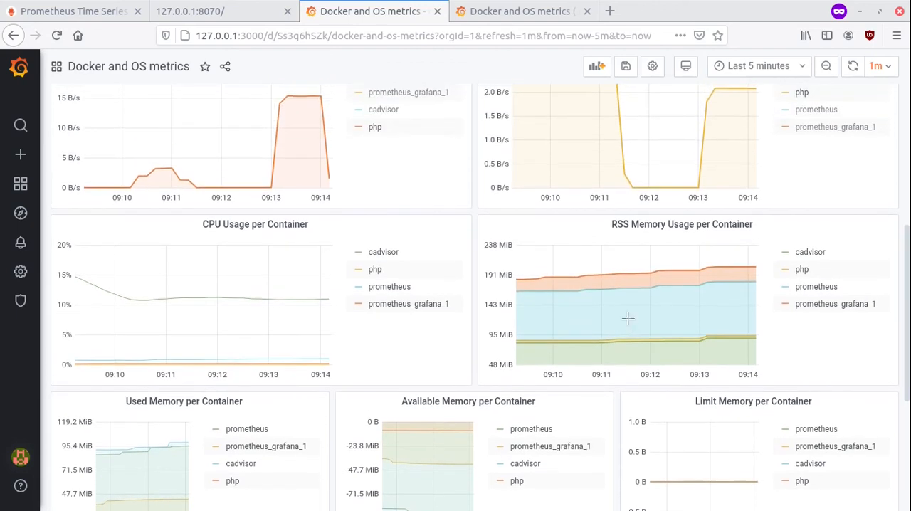
{"action": "scroll", "scroll_direction": "down", "scroll_amount": 3}
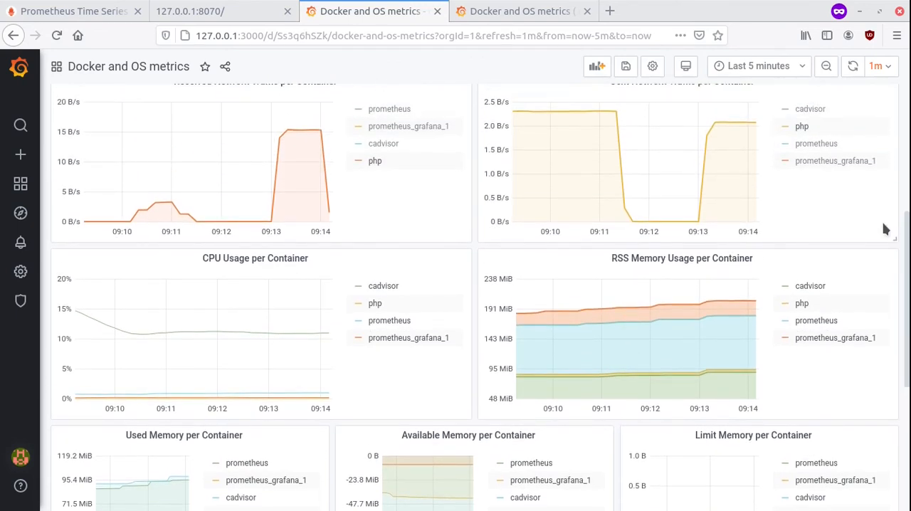